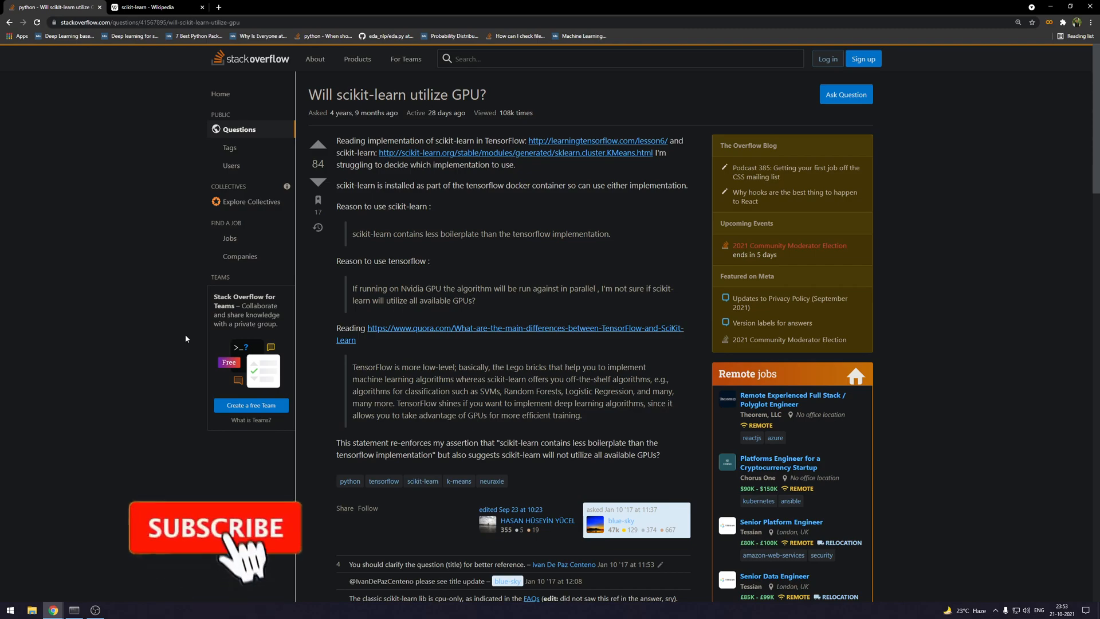
# Step: Select the answer quote 'Will you add GPU support in scikit-learn?' and move on to the Hummingbird repository
pyautogui.click(215, 527)
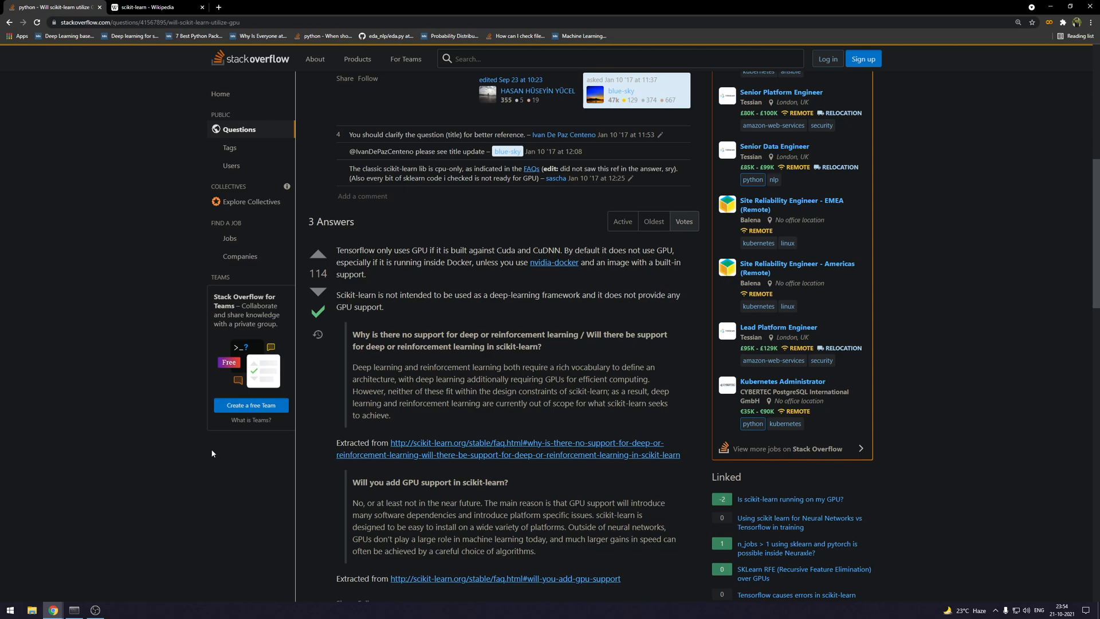
pyautogui.moveTo(265, 476)
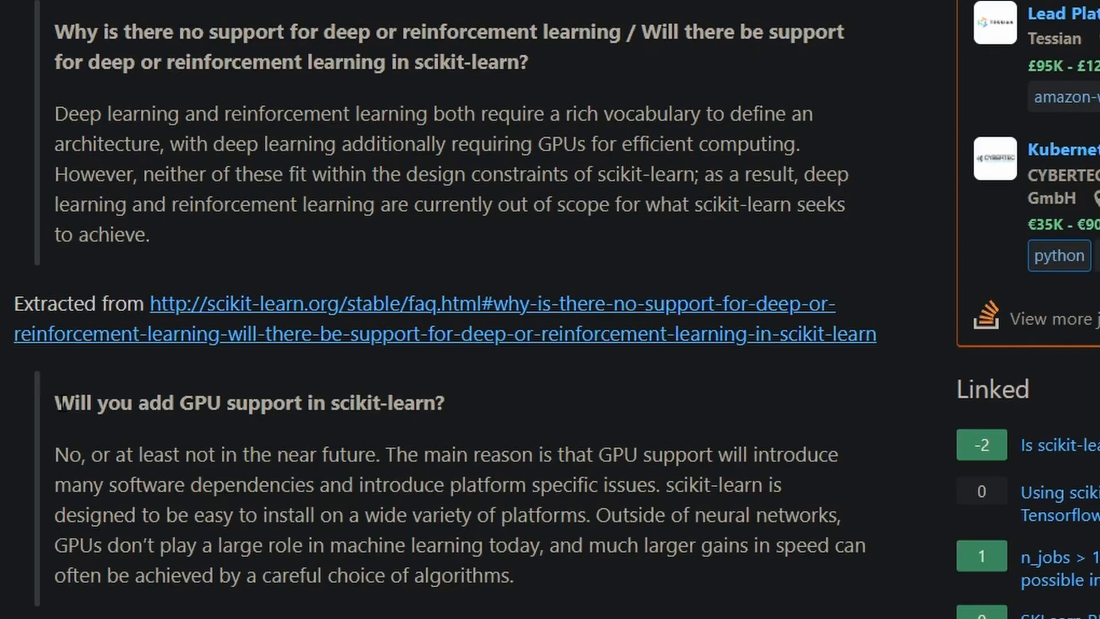
pyautogui.moveTo(57, 402); pyautogui.dragTo(520, 575)
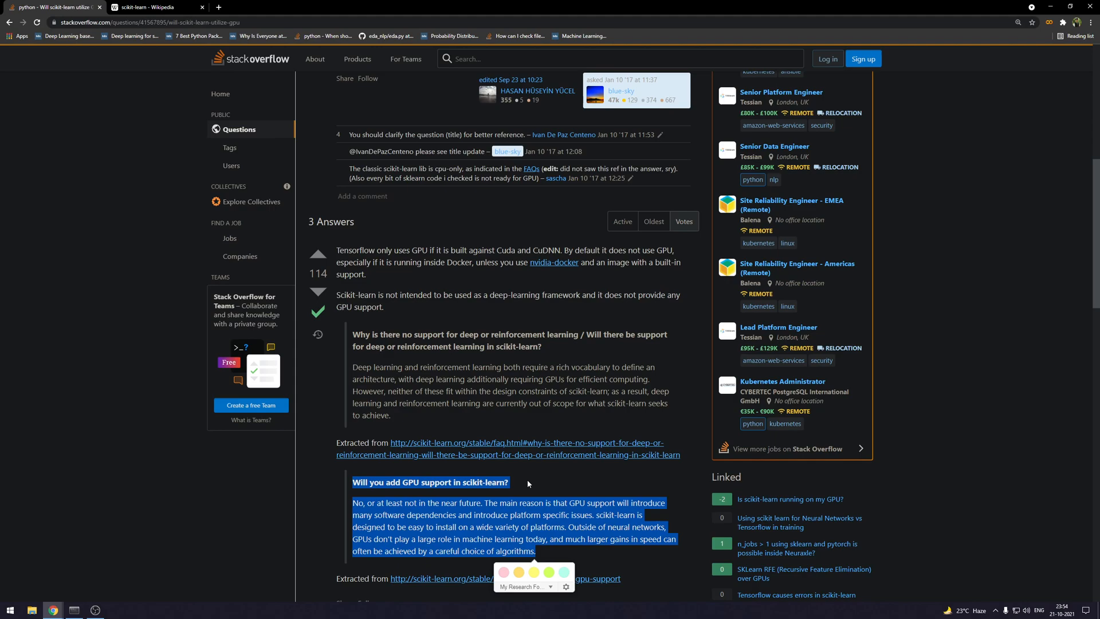
pyautogui.click(528, 483)
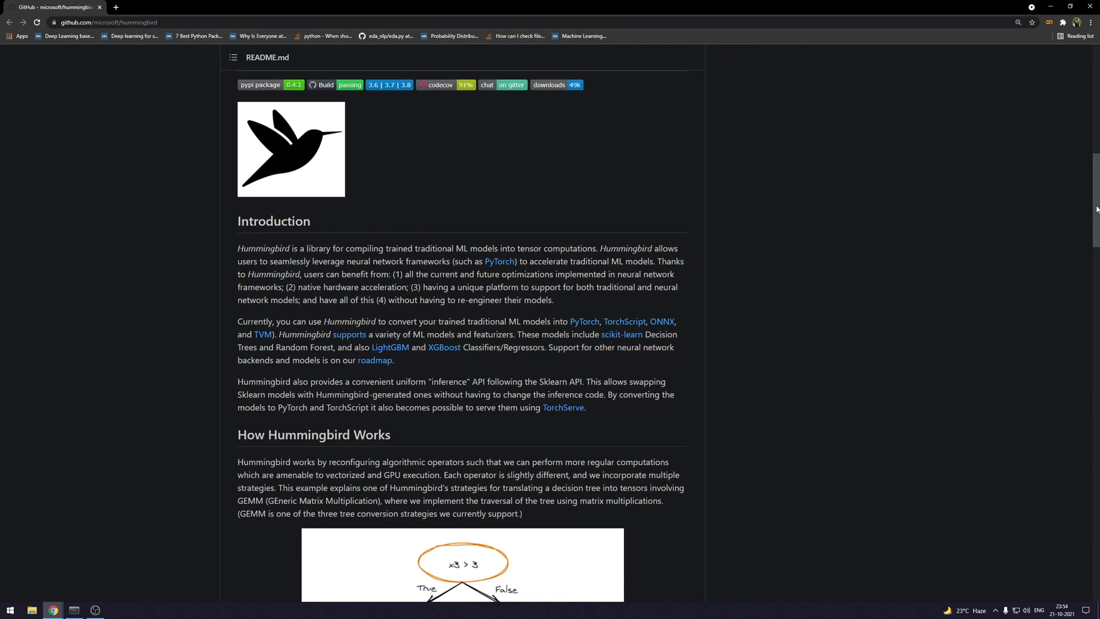
# Step: Read through the README's How Hummingbird Works section on compiling trees into tensor computations
pyautogui.scroll(-3)
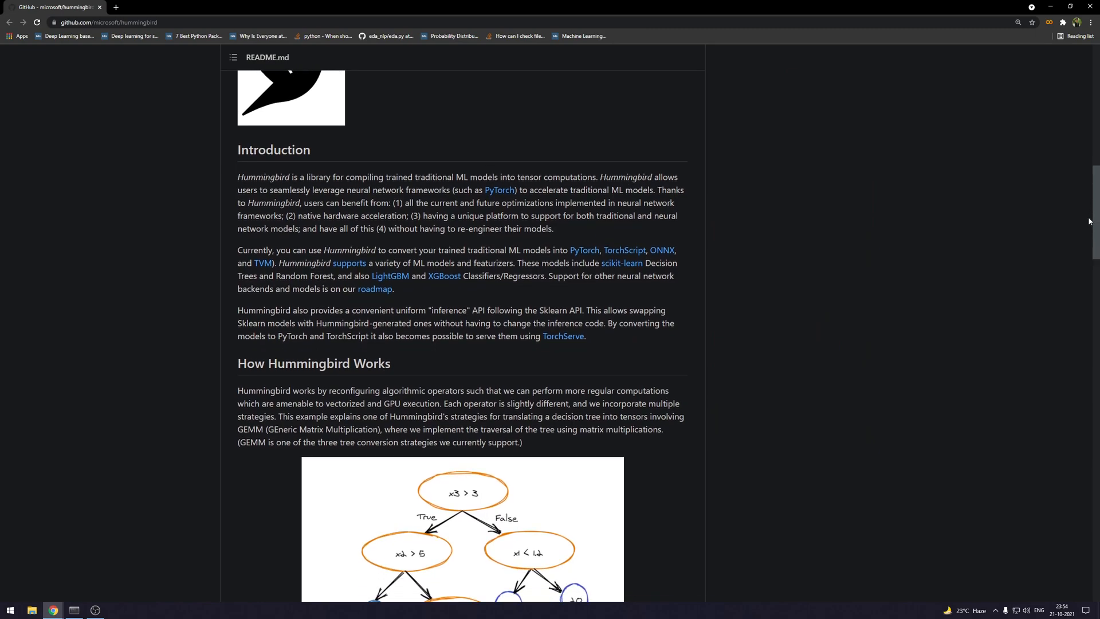
pyautogui.scroll(-3)
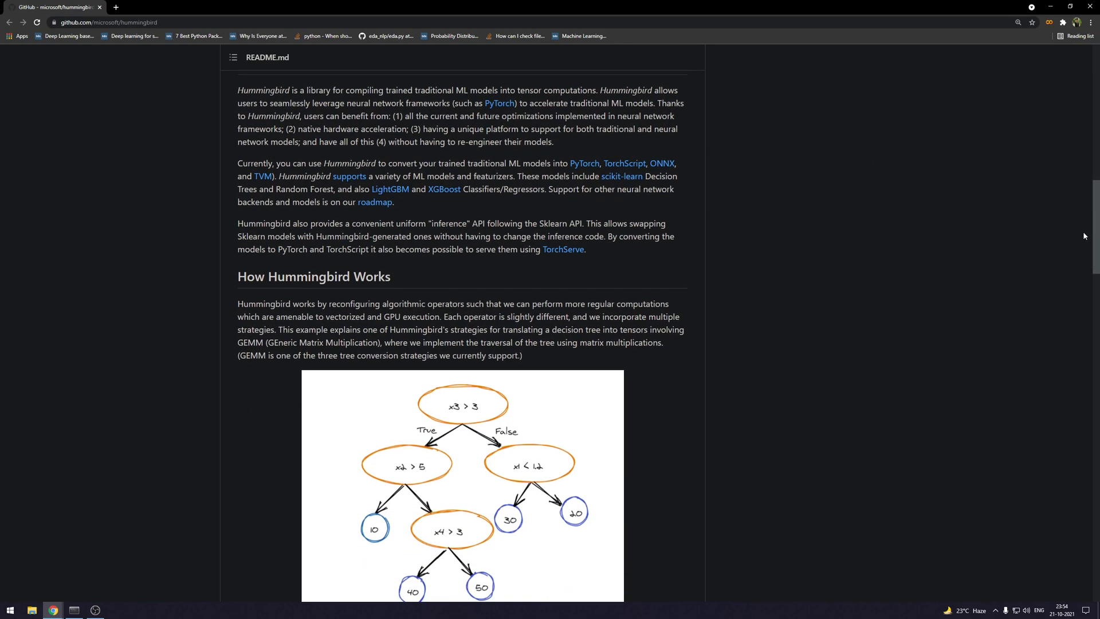
pyautogui.scroll(-3)
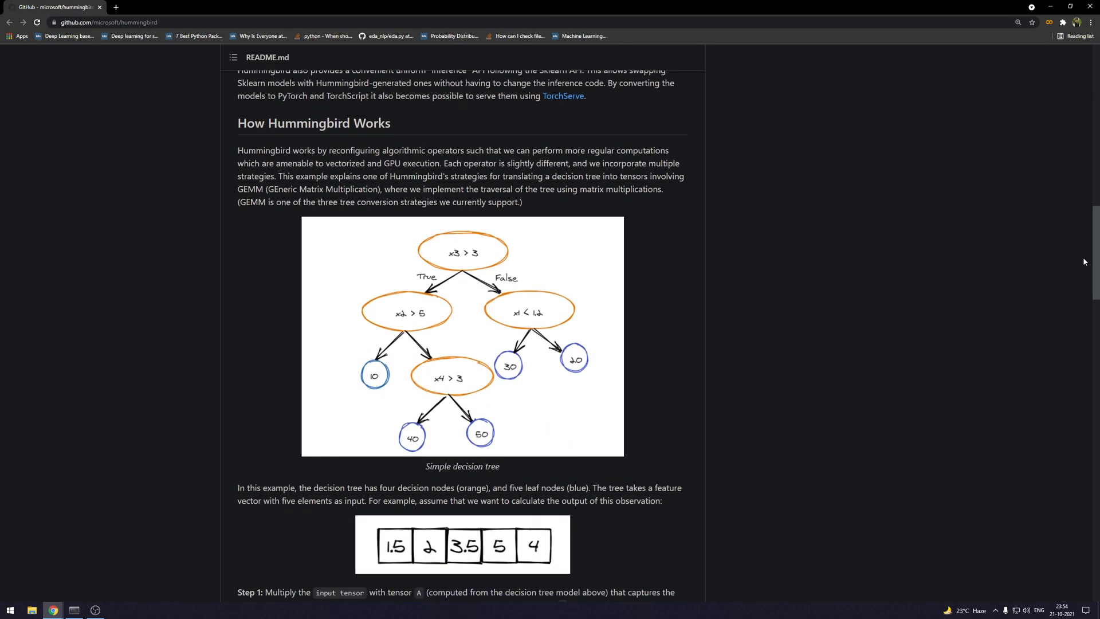
pyautogui.scroll(-3)
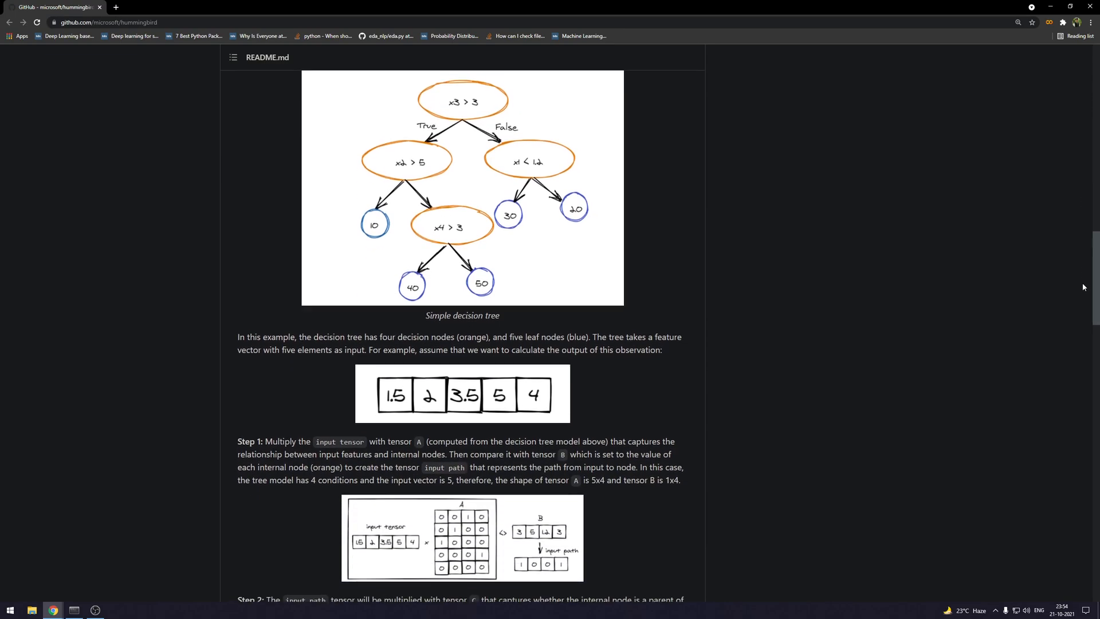
pyautogui.scroll(-3)
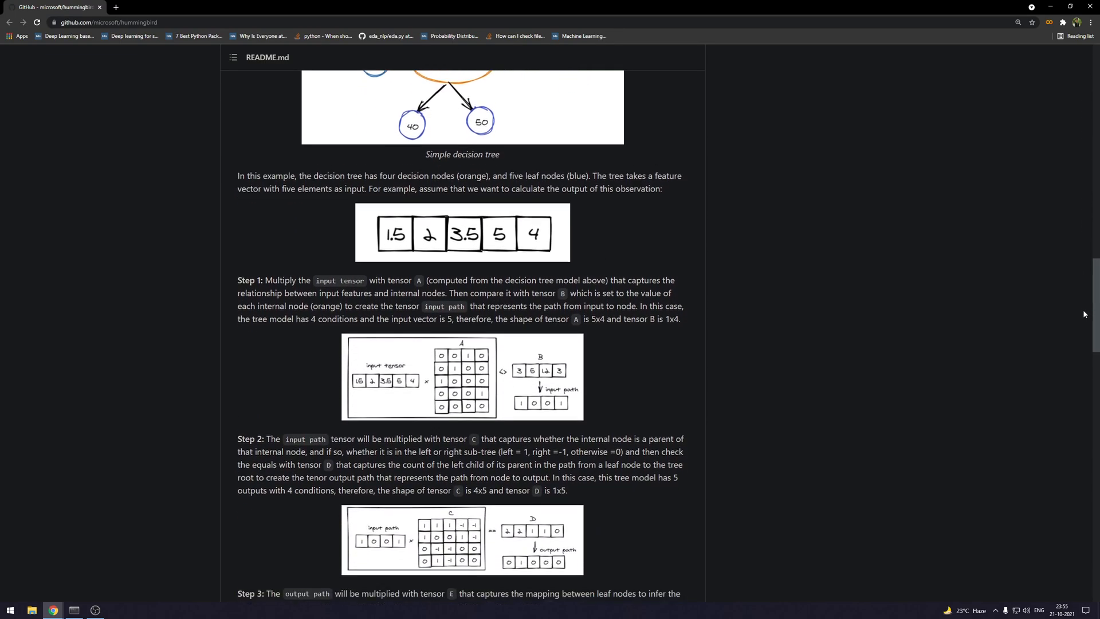
pyautogui.scroll(-3)
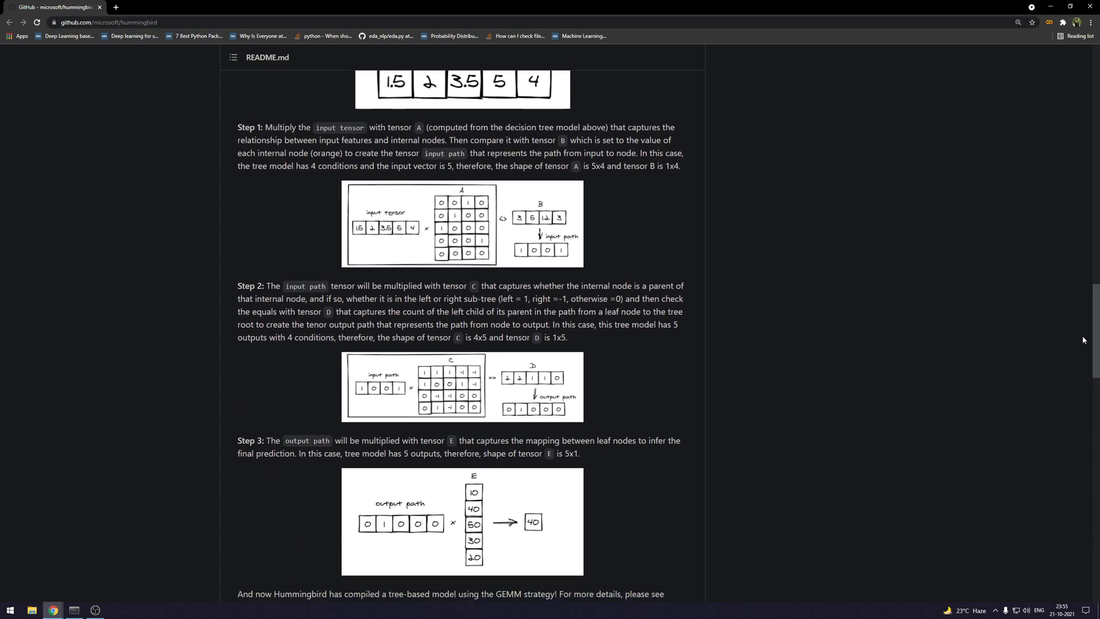
pyautogui.scroll(-3)
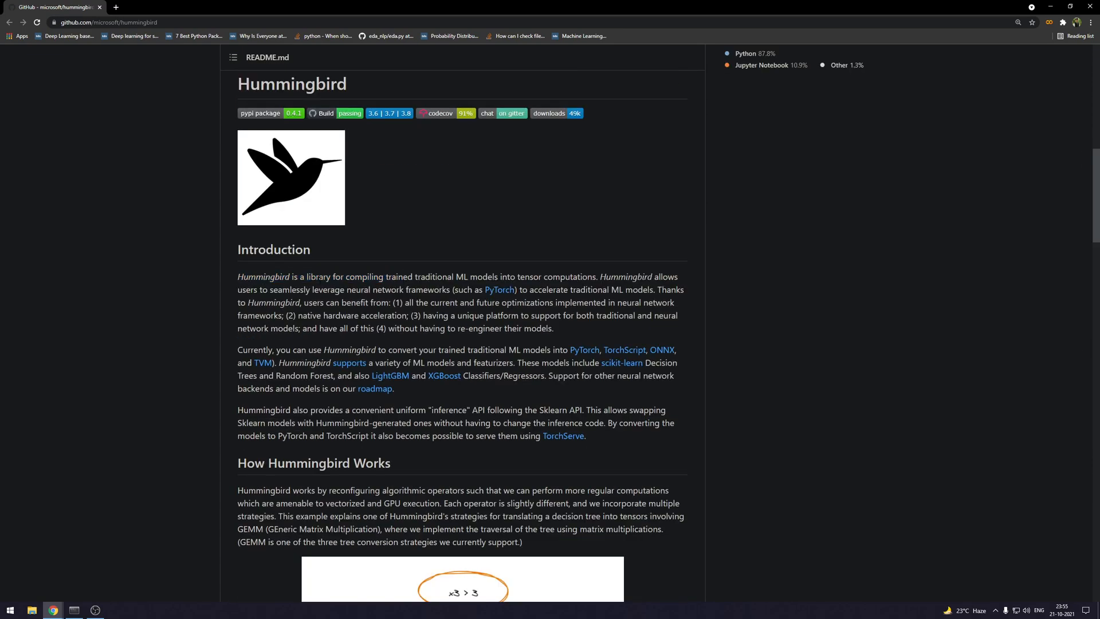
# Step: Highlight the README's opening Introduction sentence describing Hummingbird
pyautogui.moveTo(238, 276); pyautogui.dragTo(411, 276)
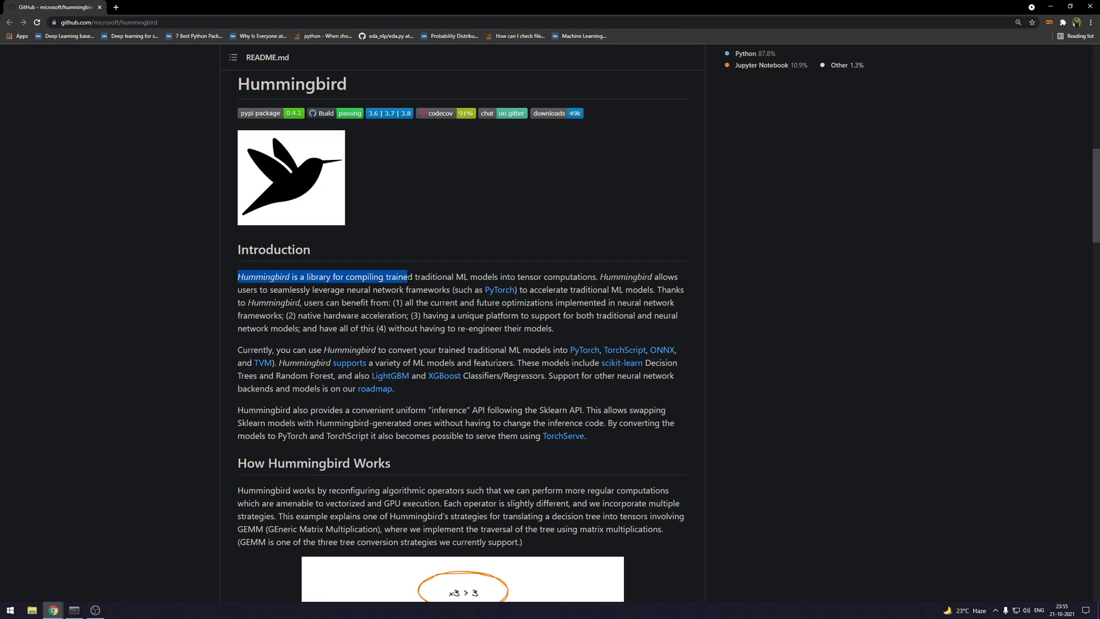
pyautogui.moveTo(406, 276); pyautogui.dragTo(567, 289)
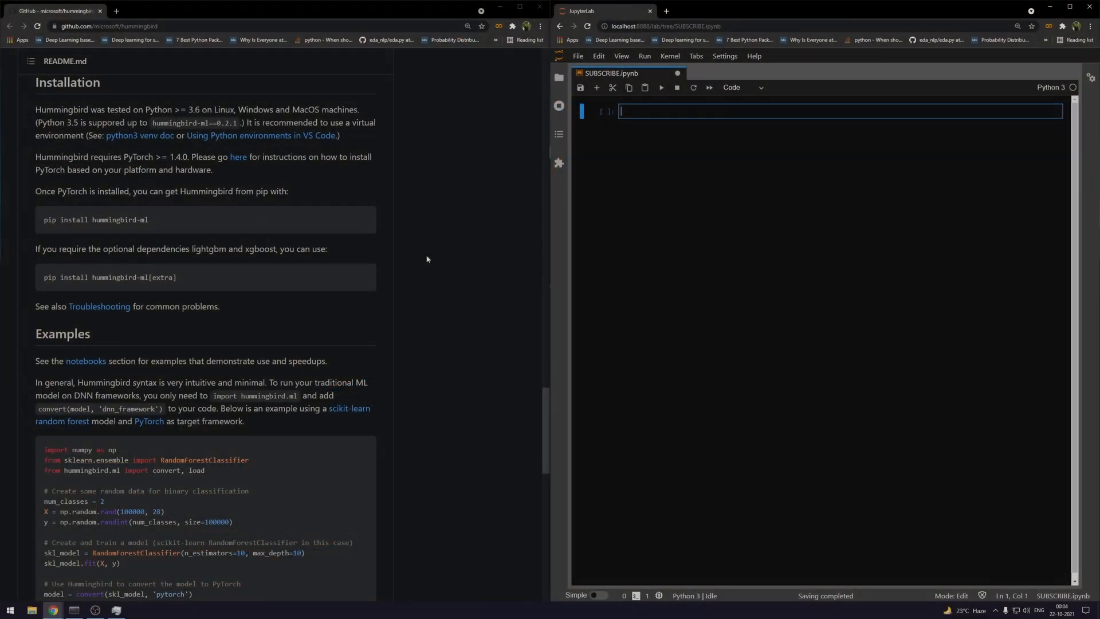
pyautogui.moveTo(353, 232)
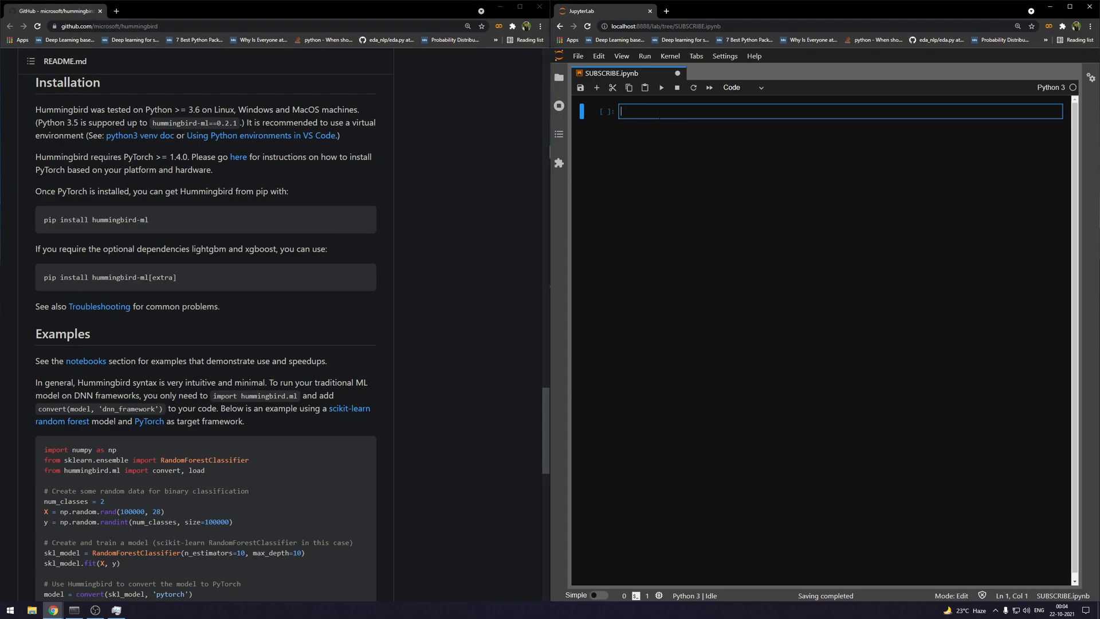
# Step: Run !pip install hummingbird-ml in the first cell; requirements are already satisfied
pyautogui.write('!pip install hummingbird-ml')
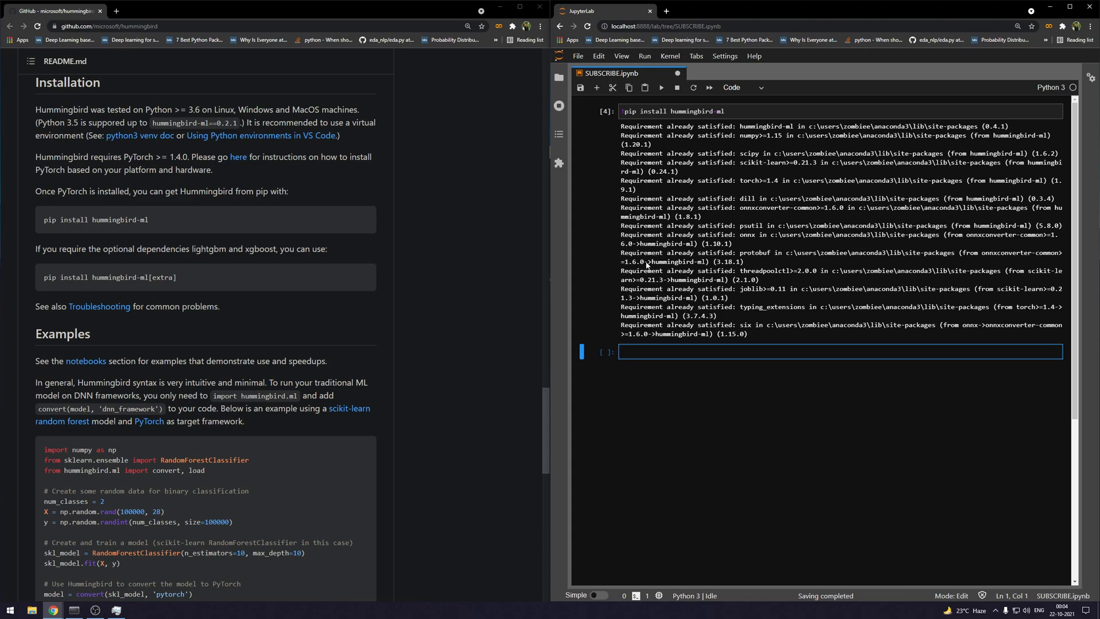
pyautogui.moveTo(229, 291)
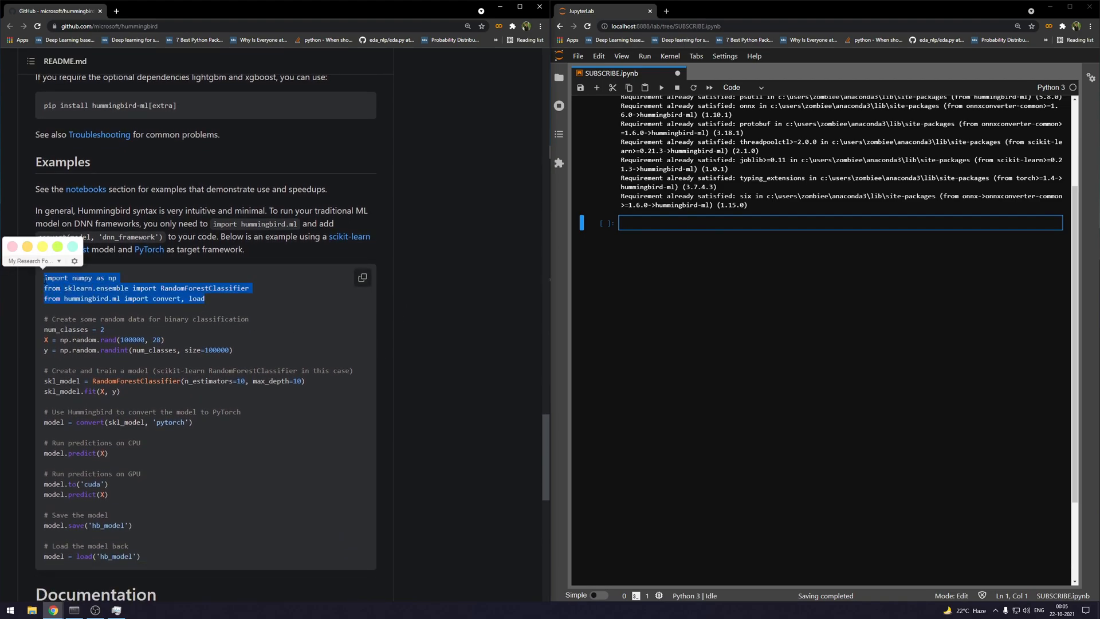
# Step: Paste the README imports with RandomForestClassifier changed to ExtraTreesClassifier
pyautogui.click(196, 298)
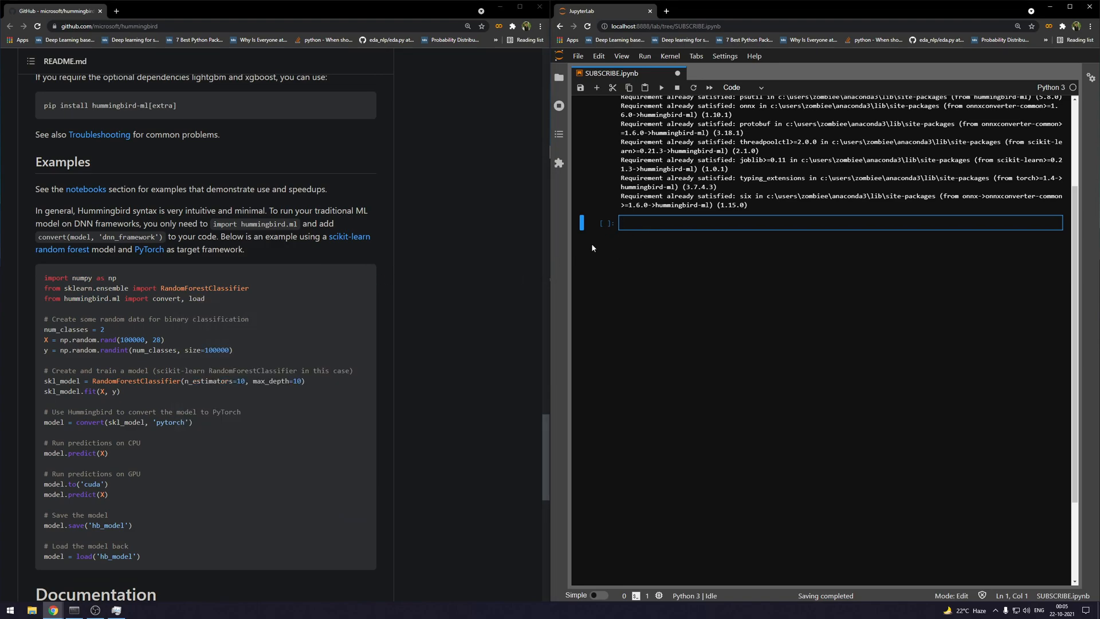
pyautogui.moveTo(45, 278); pyautogui.dragTo(205, 298)
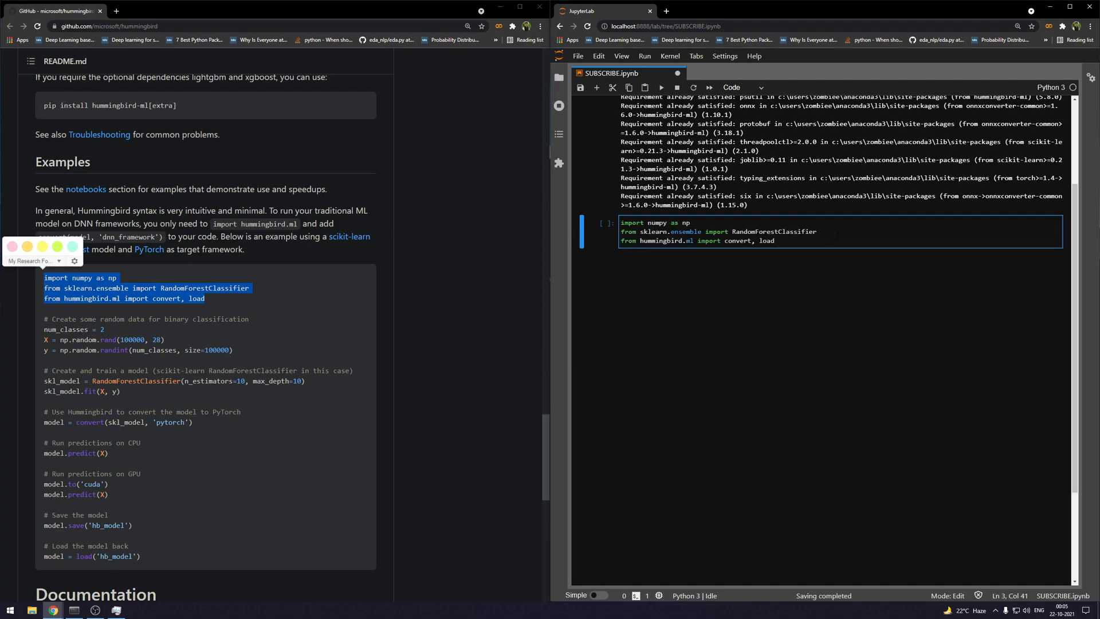
pyautogui.write('Ex')
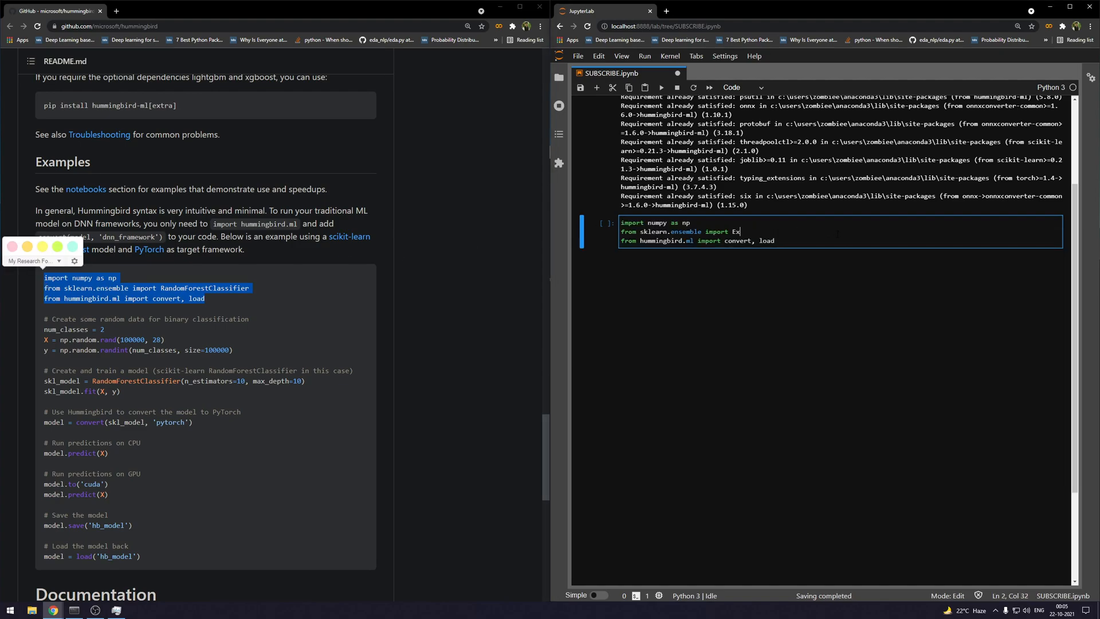
pyautogui.write('traTreesClassifier')
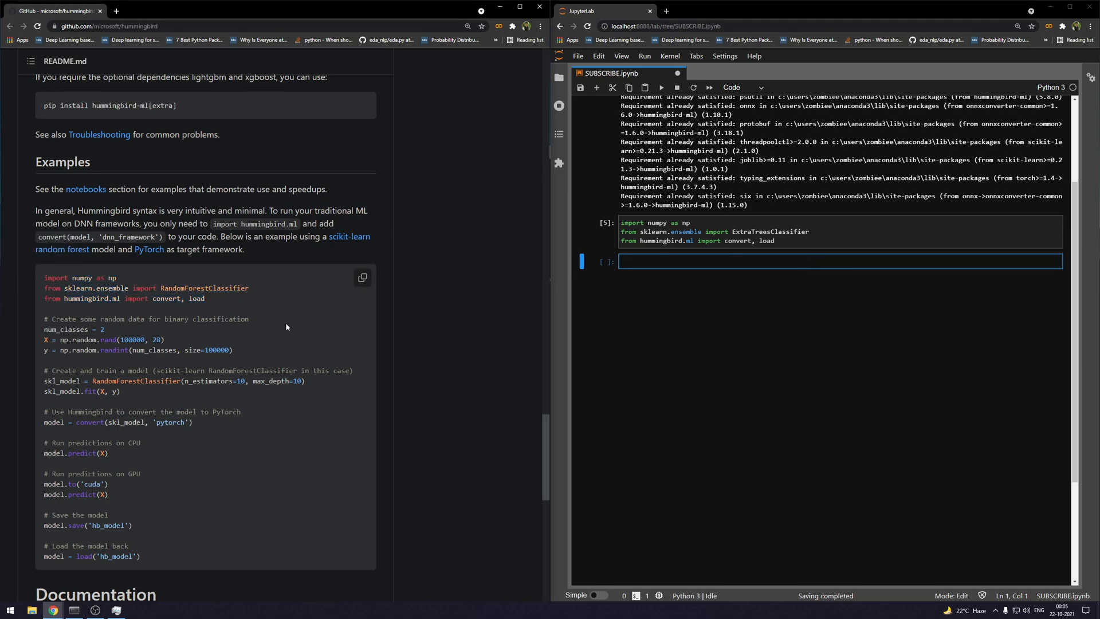
# Step: Paste the random data-creation lines with 500000 samples and run the cell
pyautogui.moveTo(43, 329); pyautogui.dragTo(234, 351)
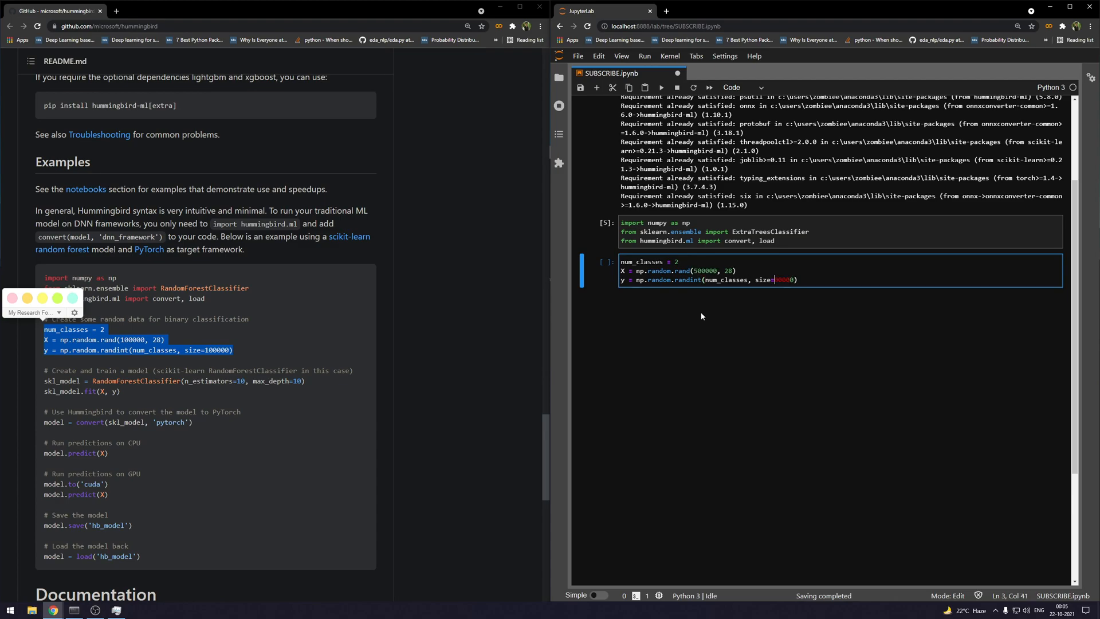
pyautogui.write('500000')
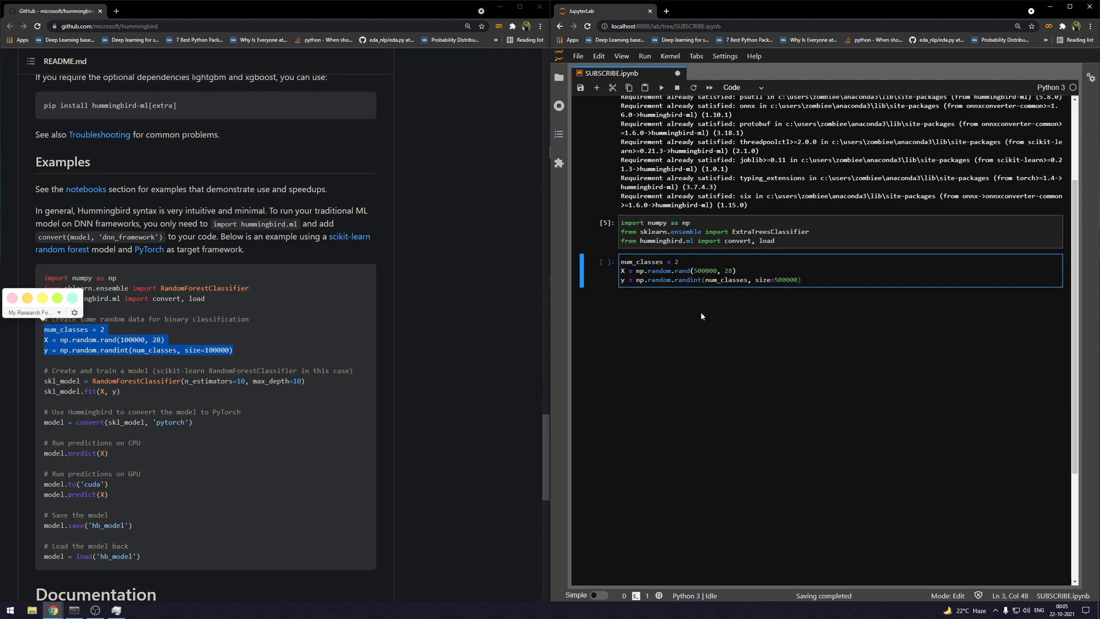
pyautogui.press('Shift+Enter')
pyautogui.write('skl_model = ExtraTreesClassifier(max')
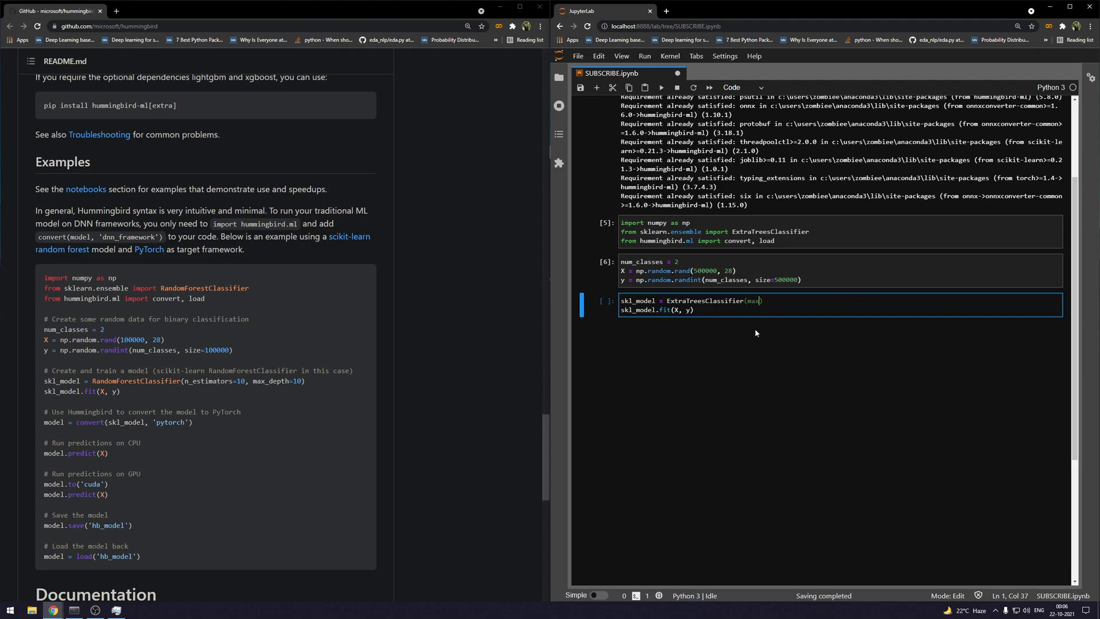
# Step: Write skl_model = ExtraTreesClassifier(max_depth=None, n_jobs=-1) followed by skl_model.fit(X, y)
pyautogui.write('_depth=Non')
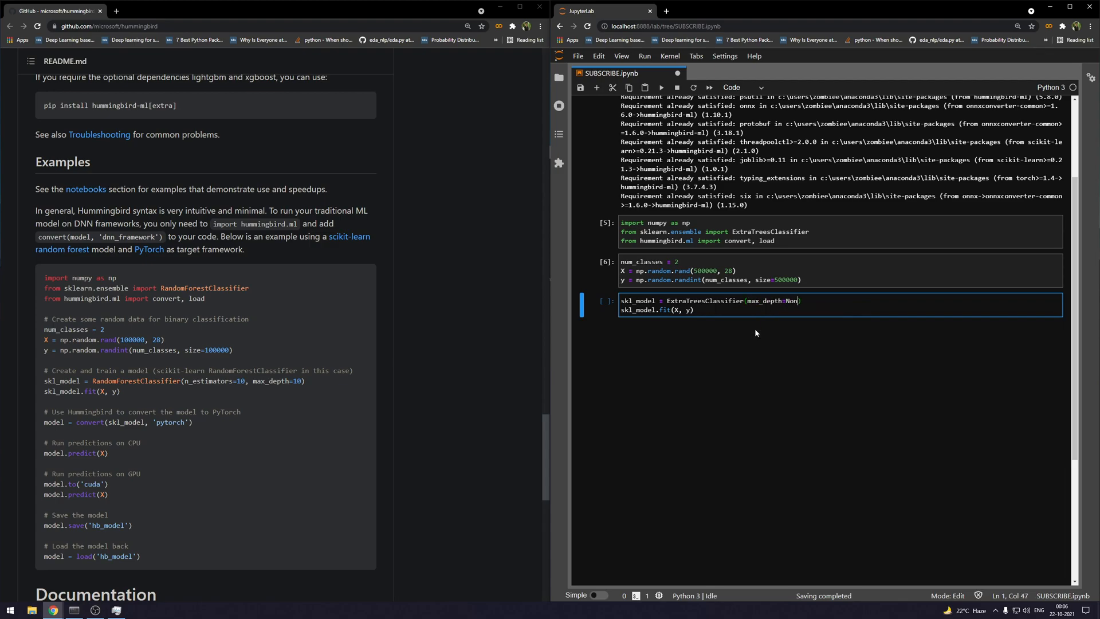
pyautogui.write(', n_jobs=-1')
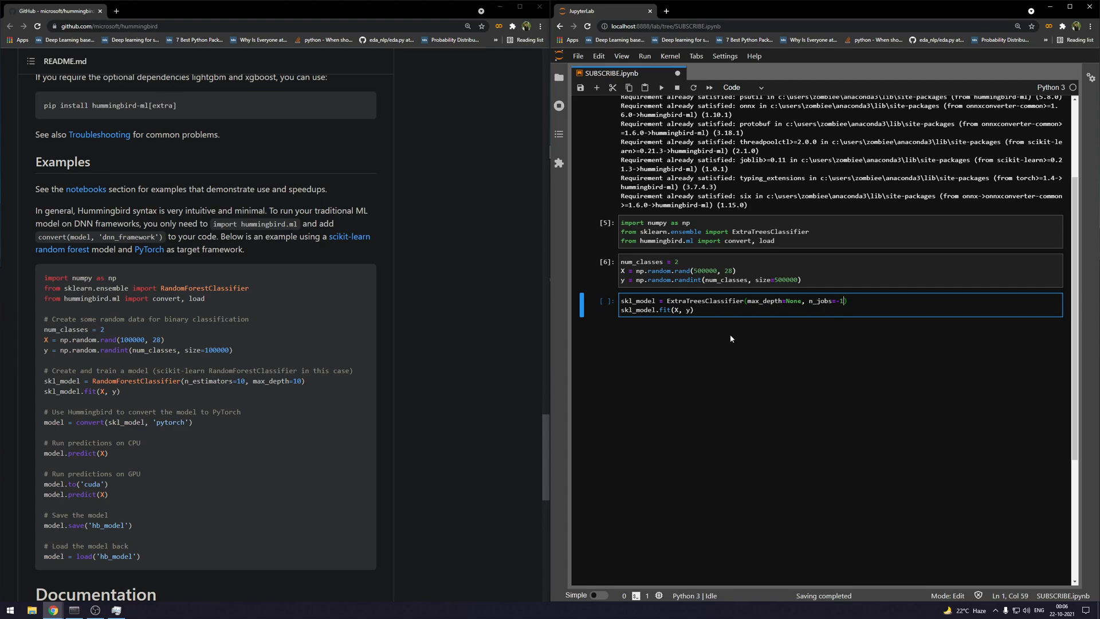
pyautogui.moveTo(563, 397)
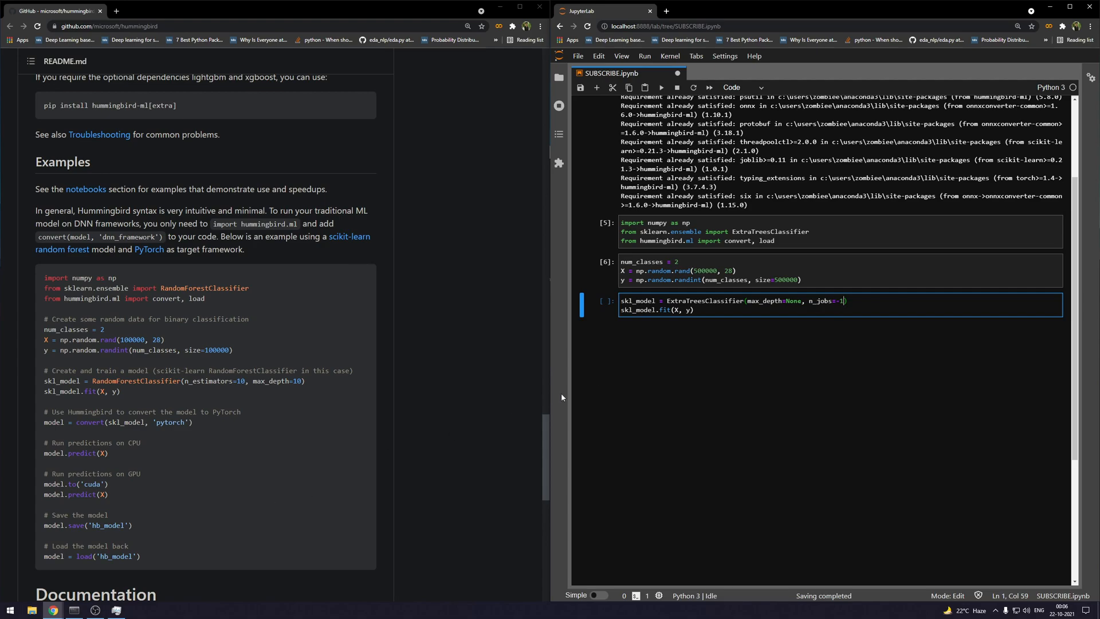
pyautogui.moveTo(616, 379)
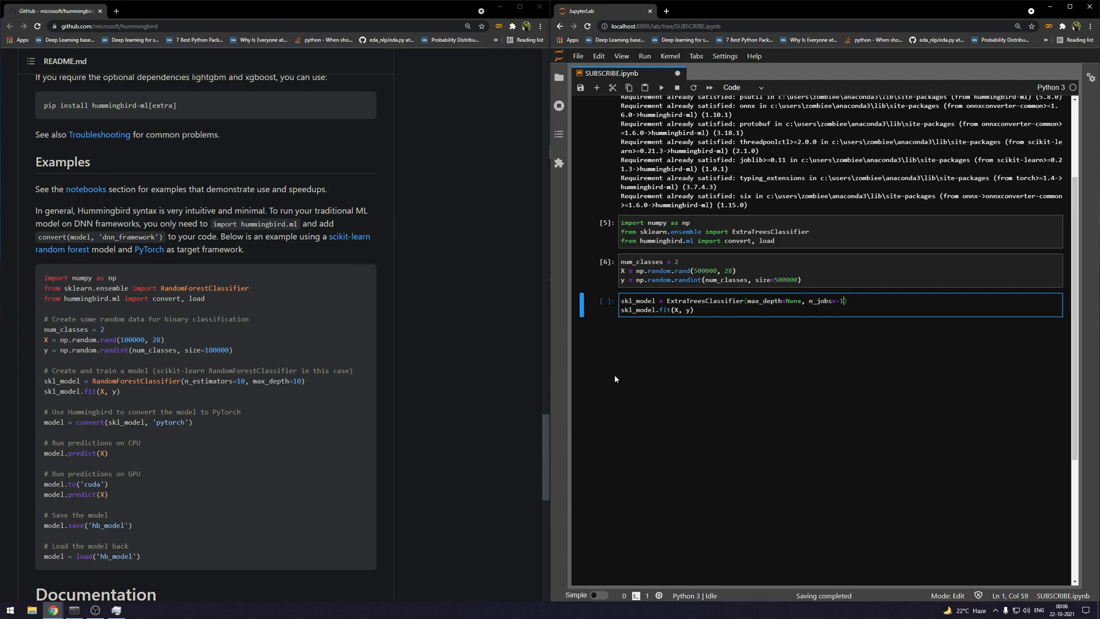
pyautogui.moveTo(613, 389)
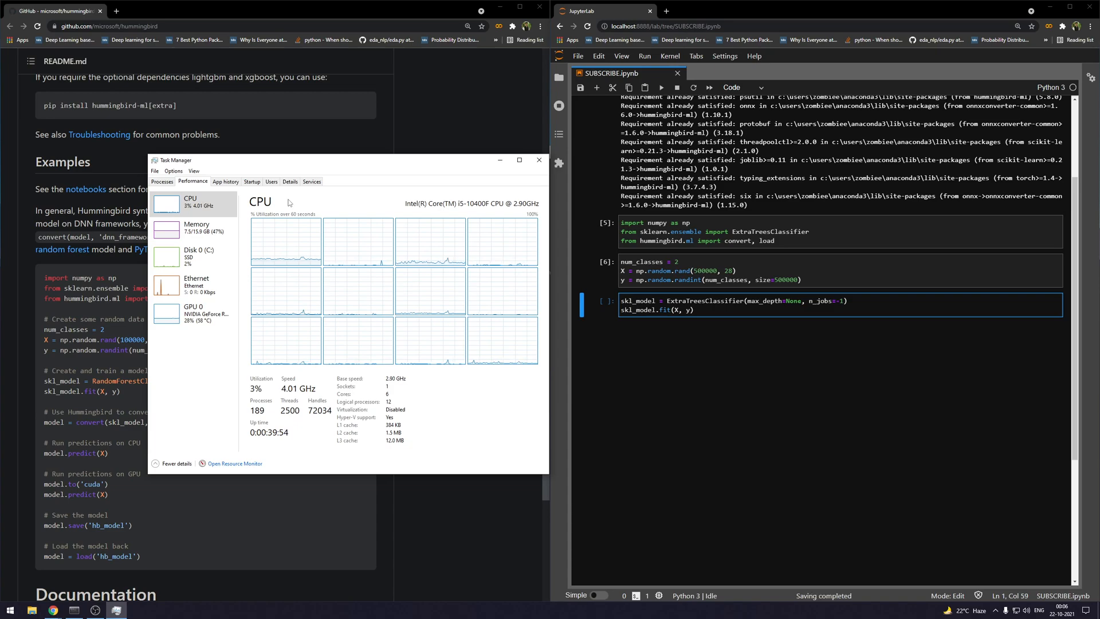
pyautogui.moveTo(507, 292)
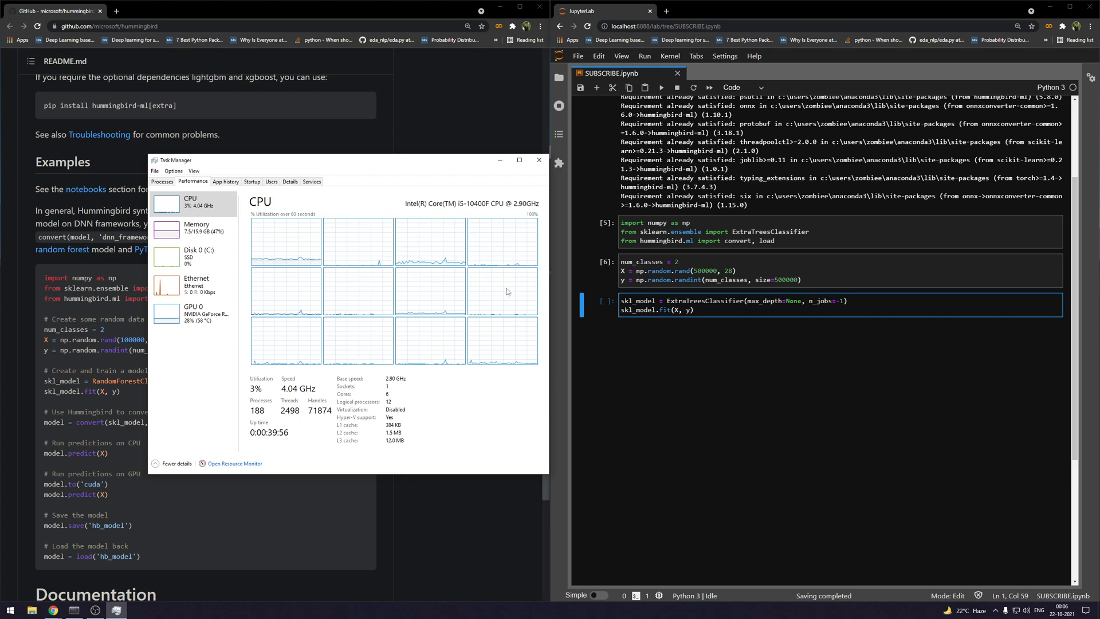
pyautogui.moveTo(511, 359)
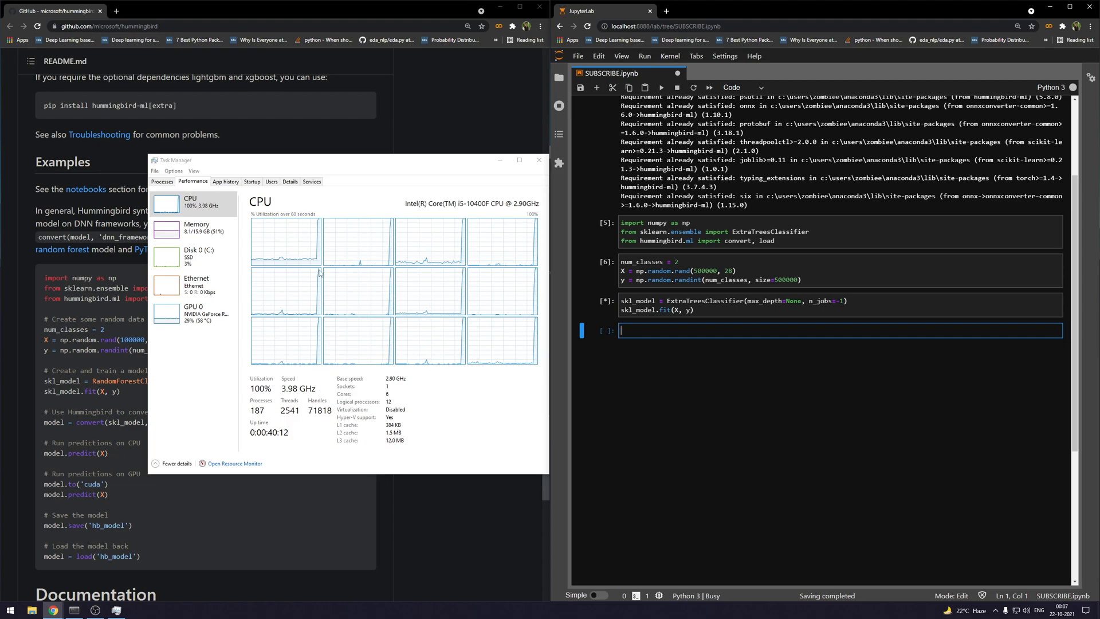
pyautogui.moveTo(348, 251)
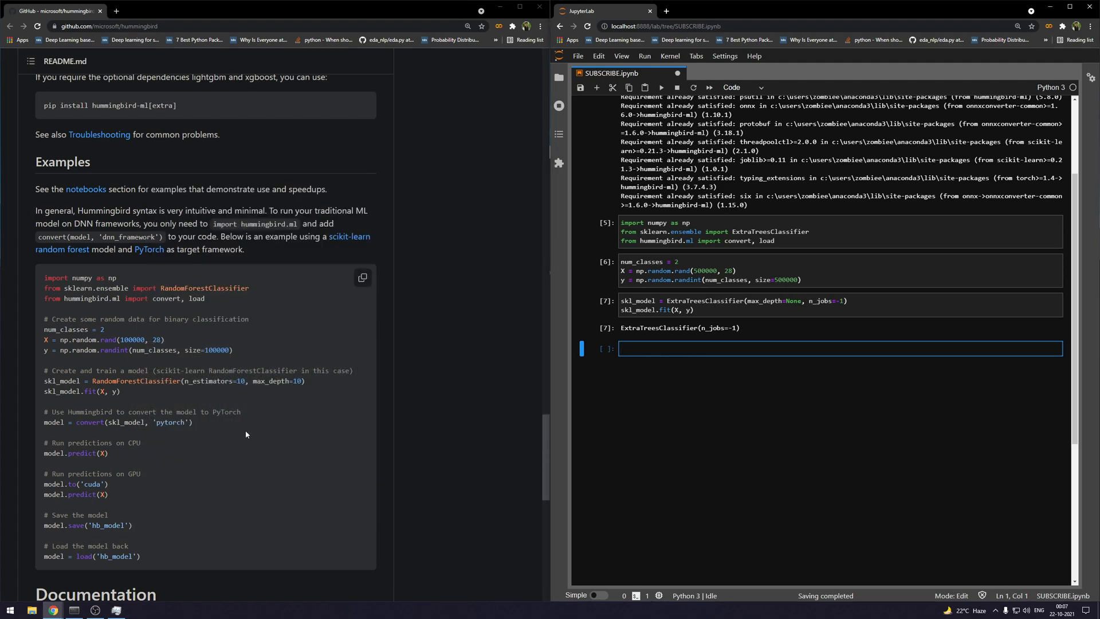
# Step: Copy the README's convert(skl_model, 'pytorch') lines for pasting into a new cell
pyautogui.moveTo(42, 412); pyautogui.dragTo(193, 422)
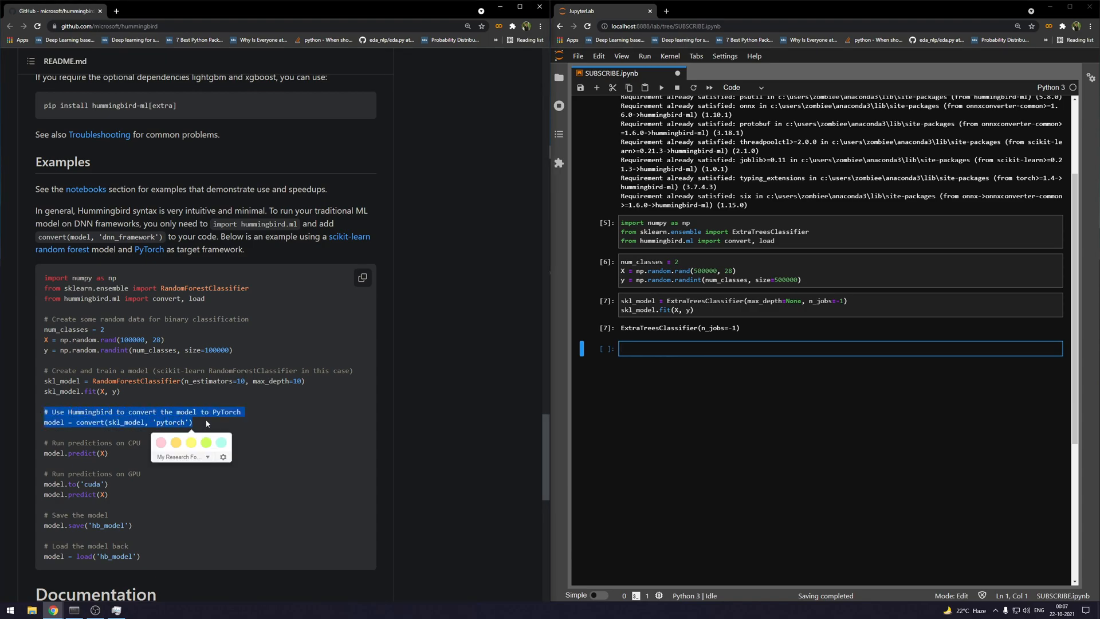
pyautogui.rightClick(206, 422)
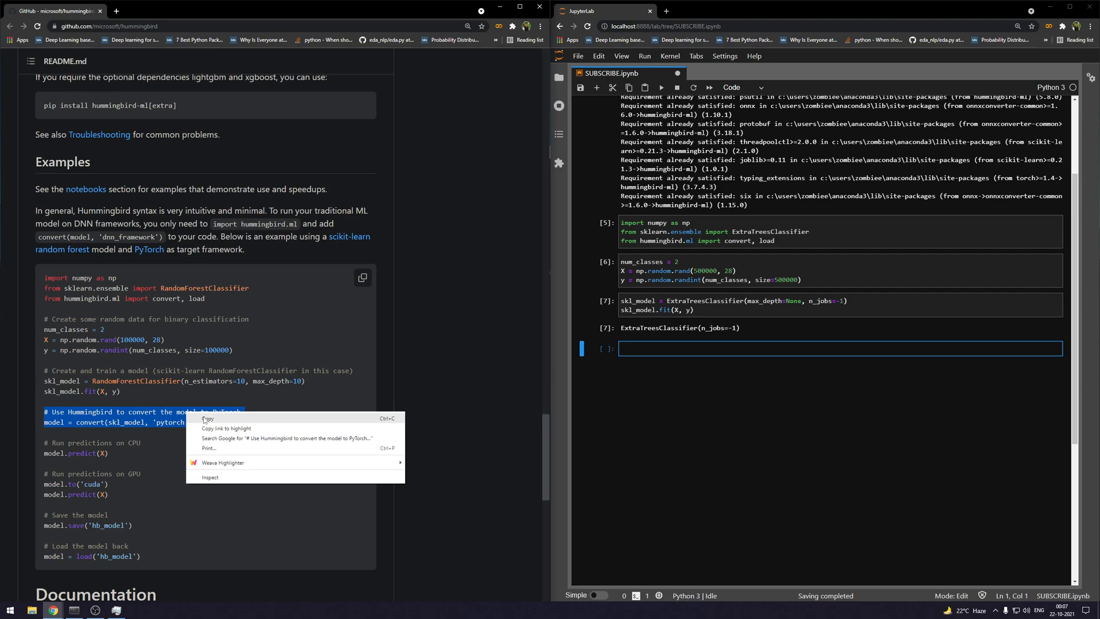
pyautogui.click(206, 418)
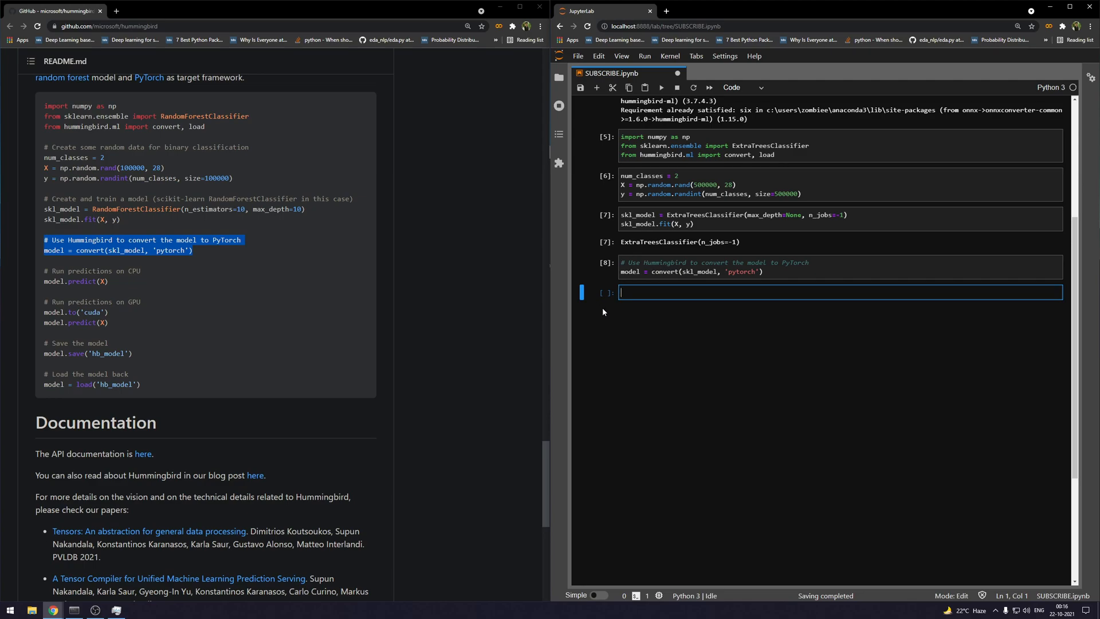
pyautogui.moveTo(607, 273)
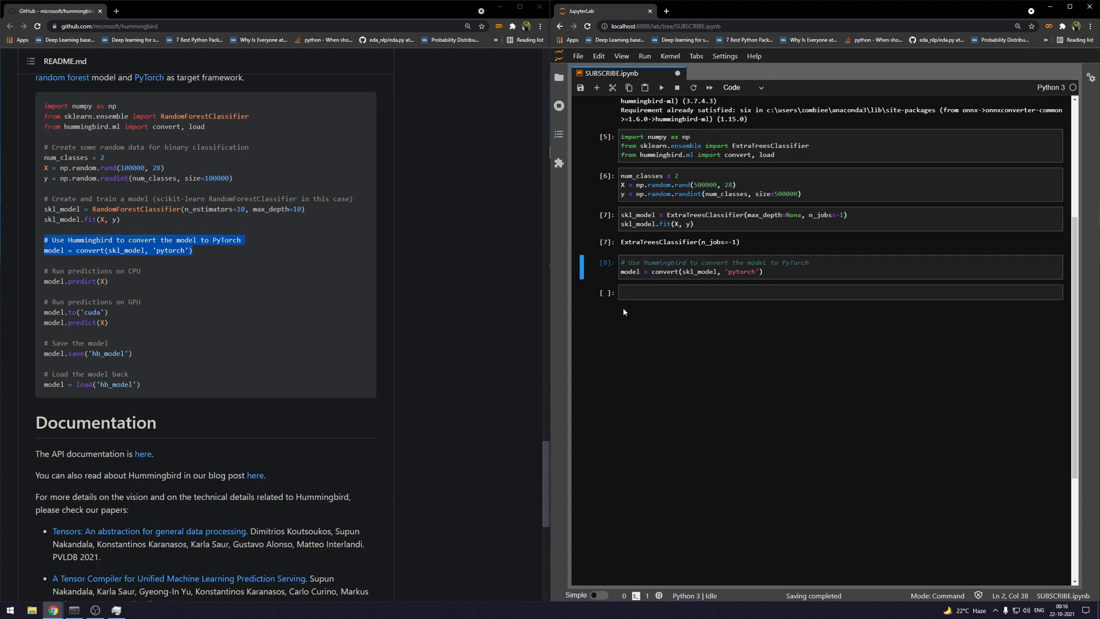
pyautogui.moveTo(642, 323)
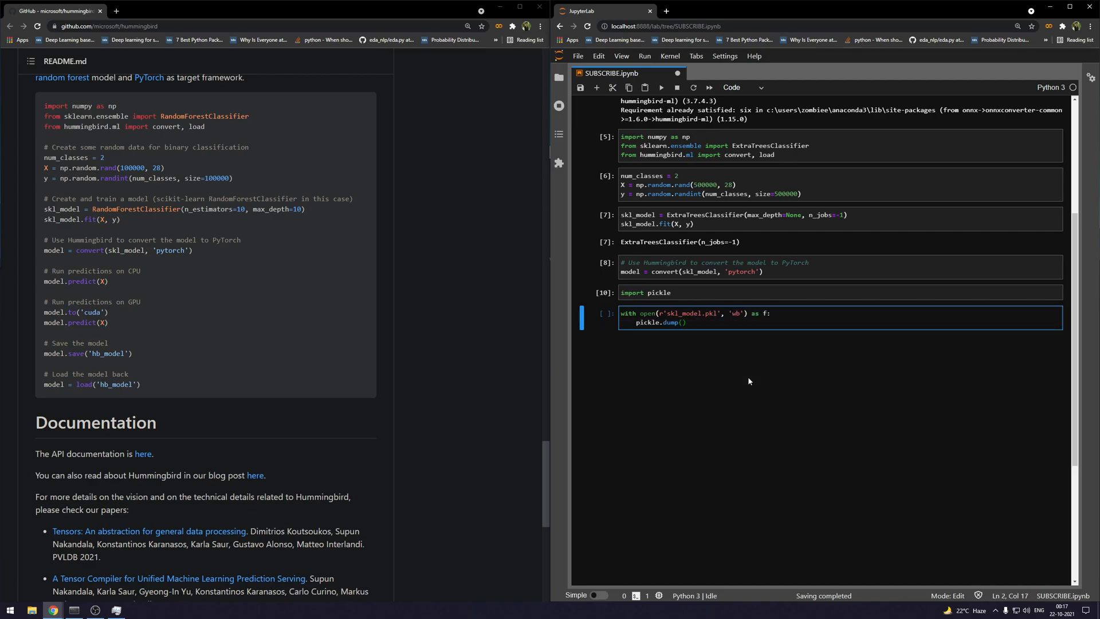
# Step: Run the pickle dump to skl_model.pkl and call file_size on it, reporting 3.0 GB
pyautogui.press('Shift+Enter')
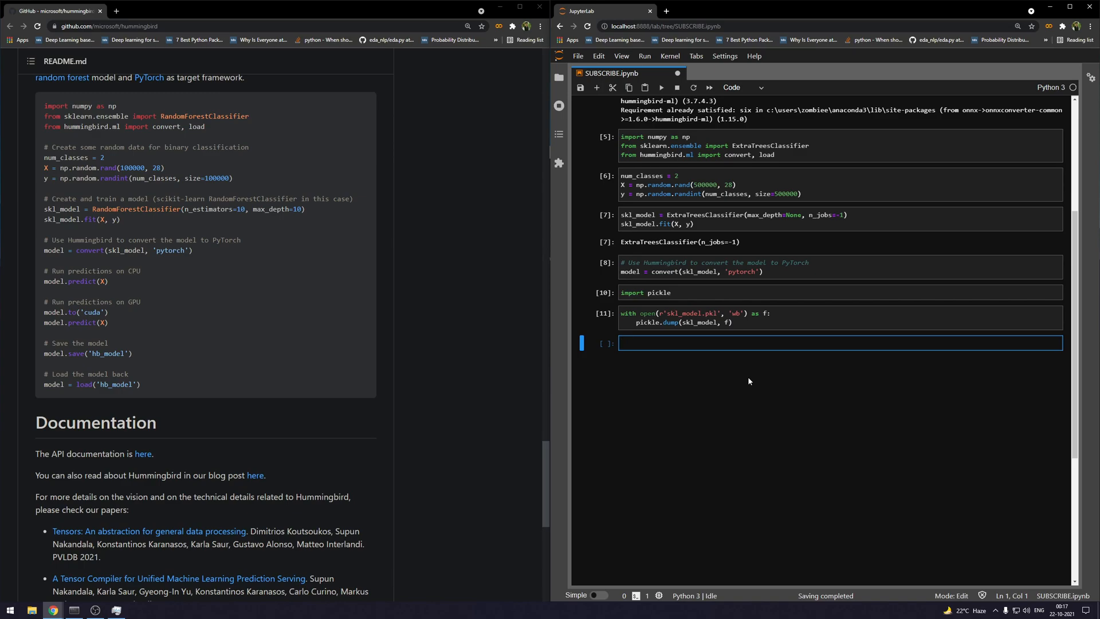
pyautogui.write('file')
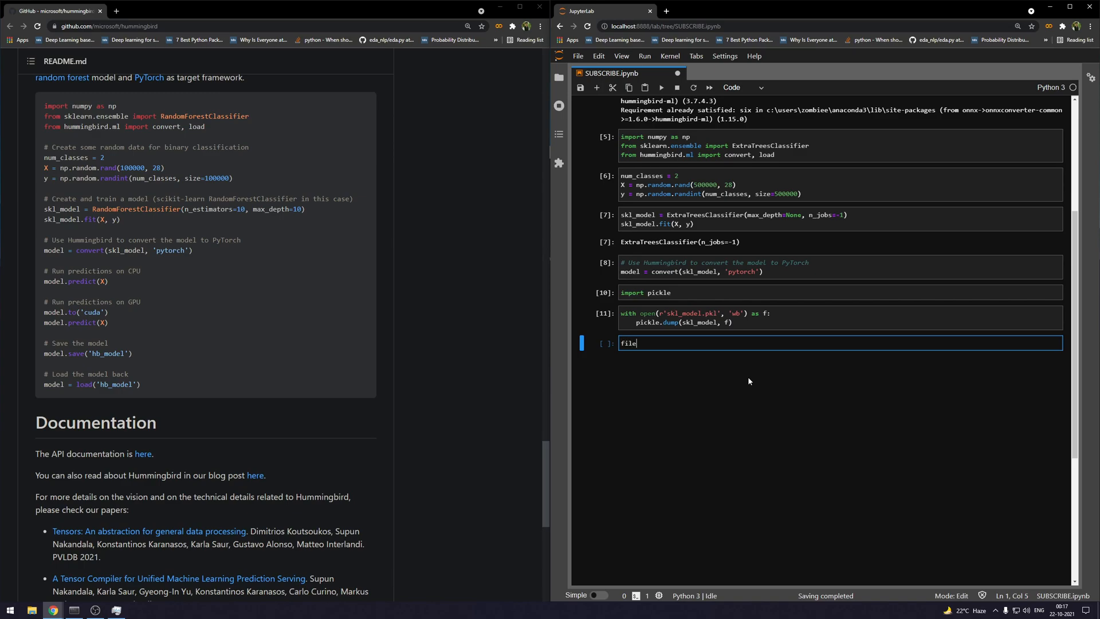
pyautogui.write('_size')
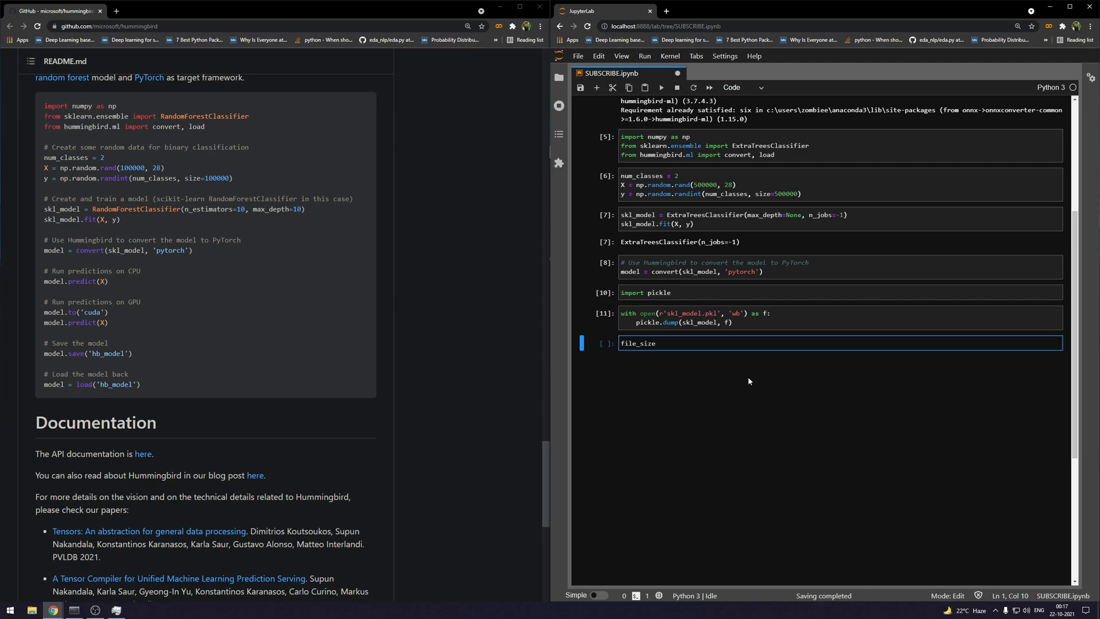
pyautogui.write('(skl')
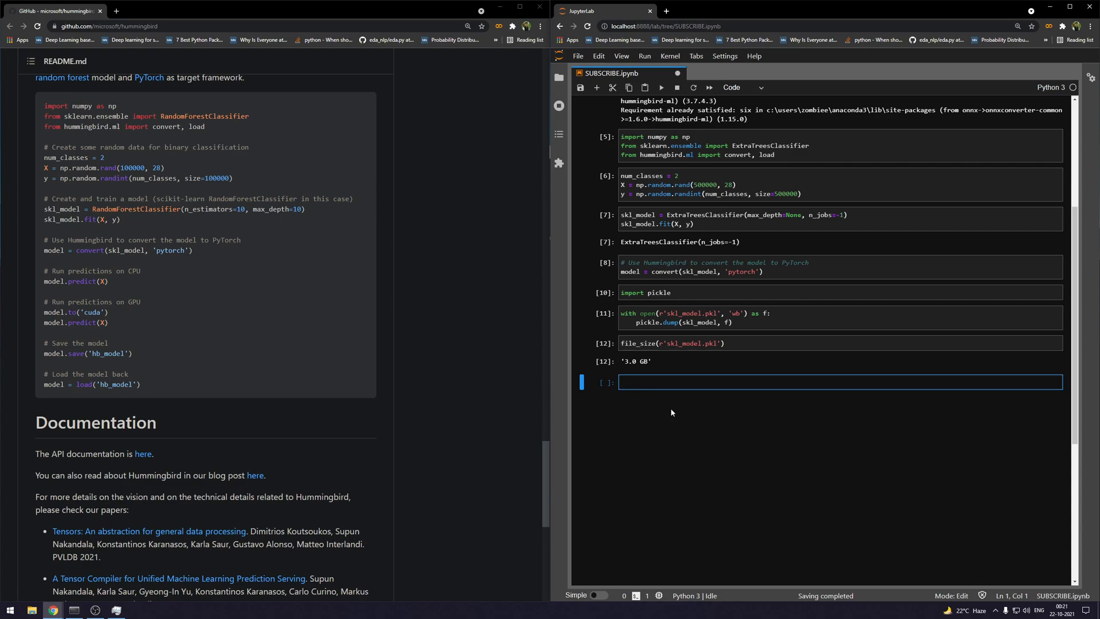
pyautogui.moveTo(690, 394)
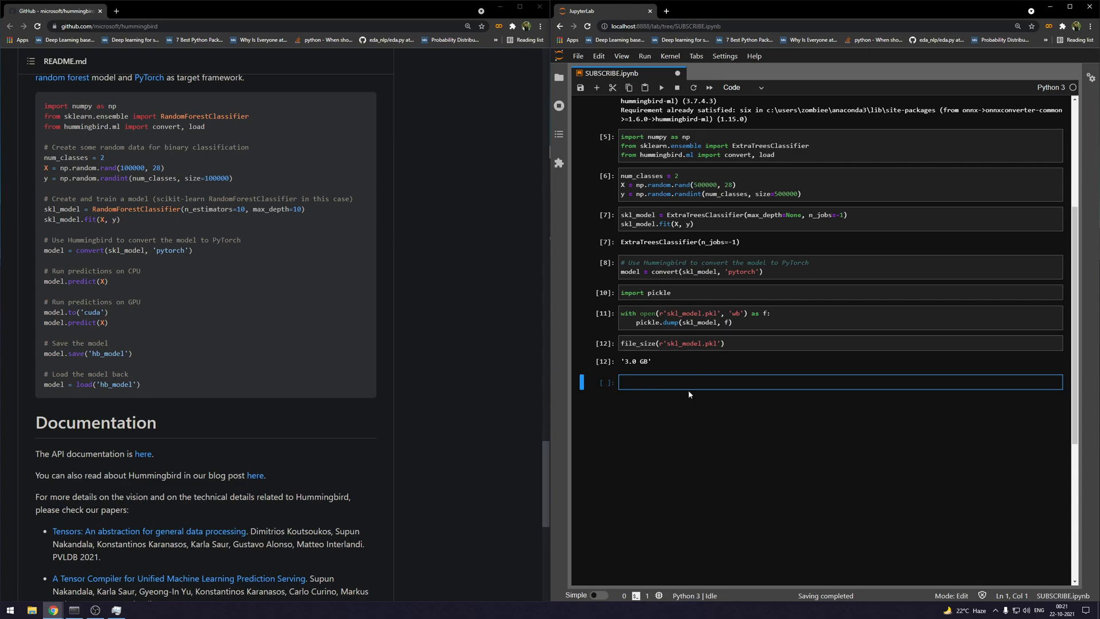
pyautogui.moveTo(682, 408)
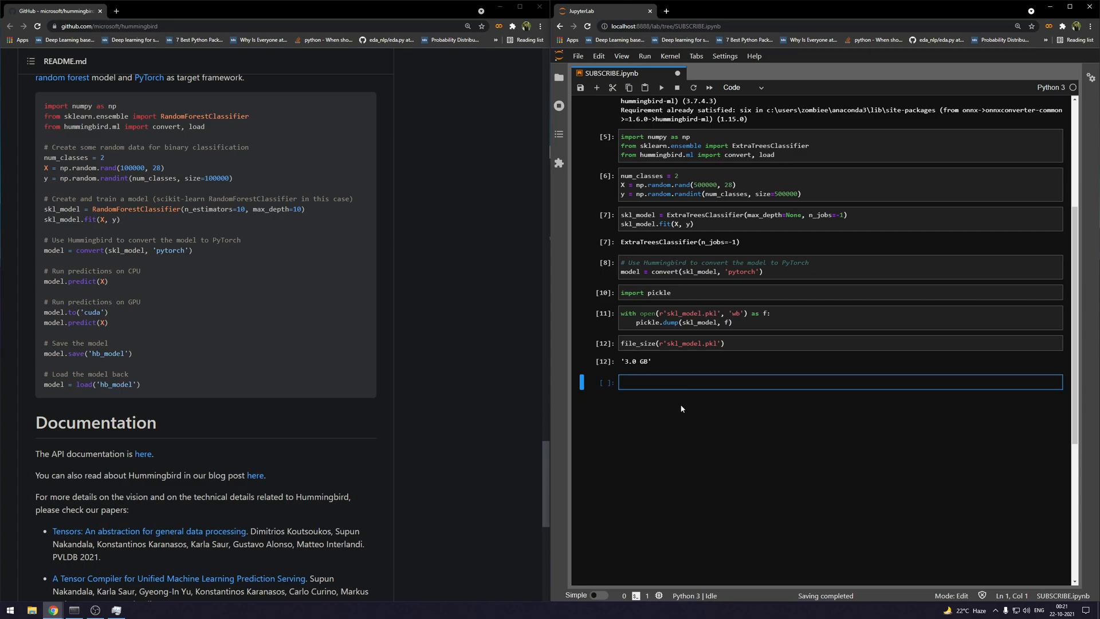
# Step: Time model.predict(X[:150000]) on the CPU with %%time, giving a 14.3 s wall time
pyautogui.write('model.predic')
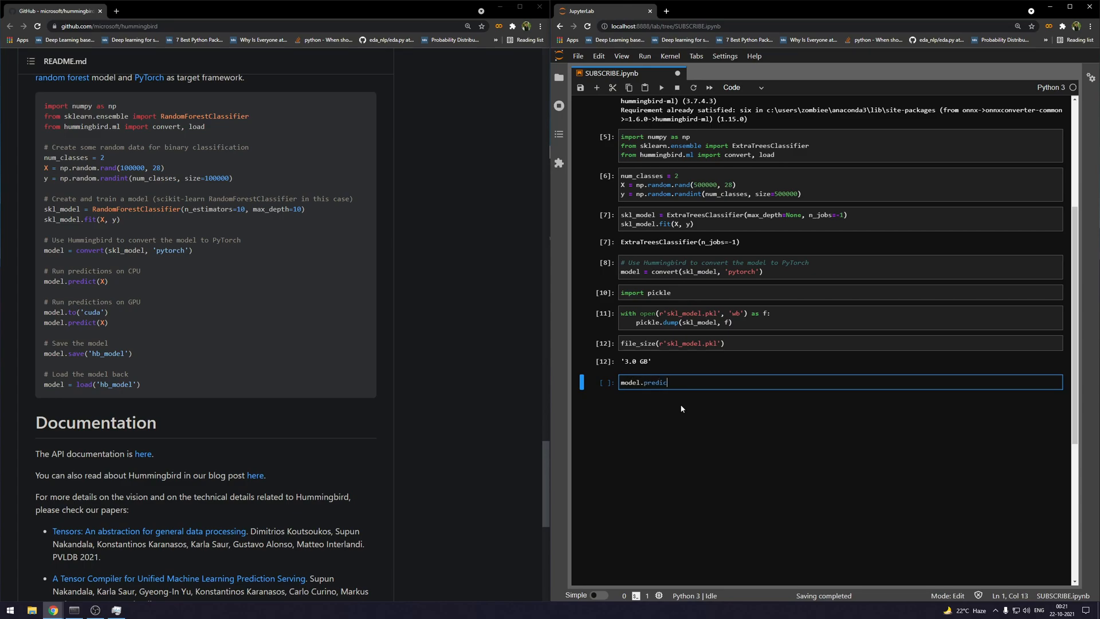
pyautogui.write('t(X)')
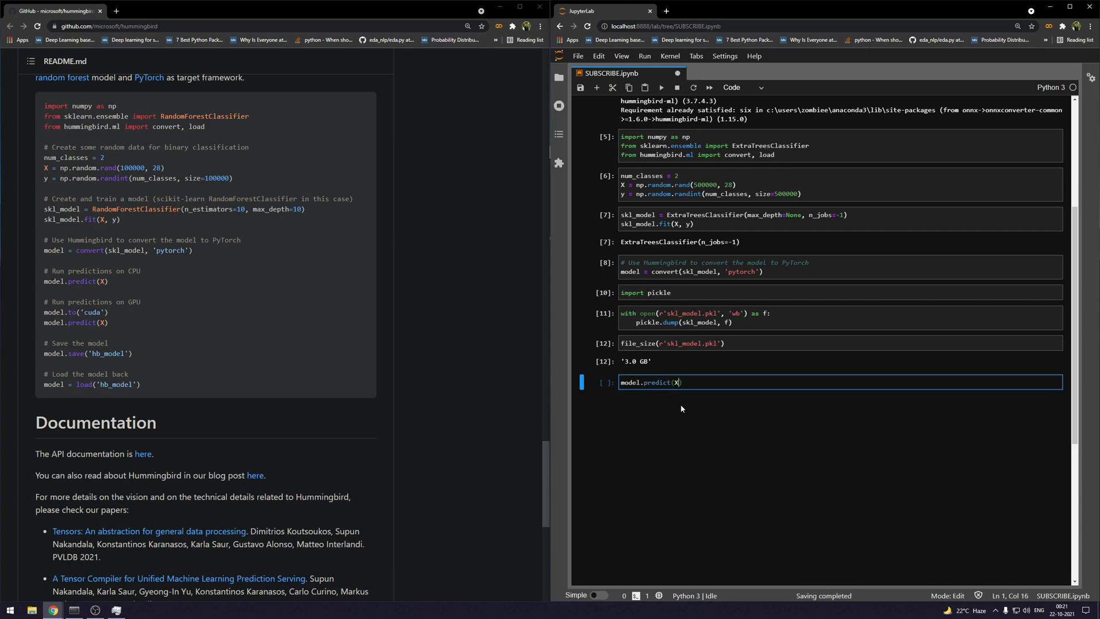
pyautogui.write('[:10000')
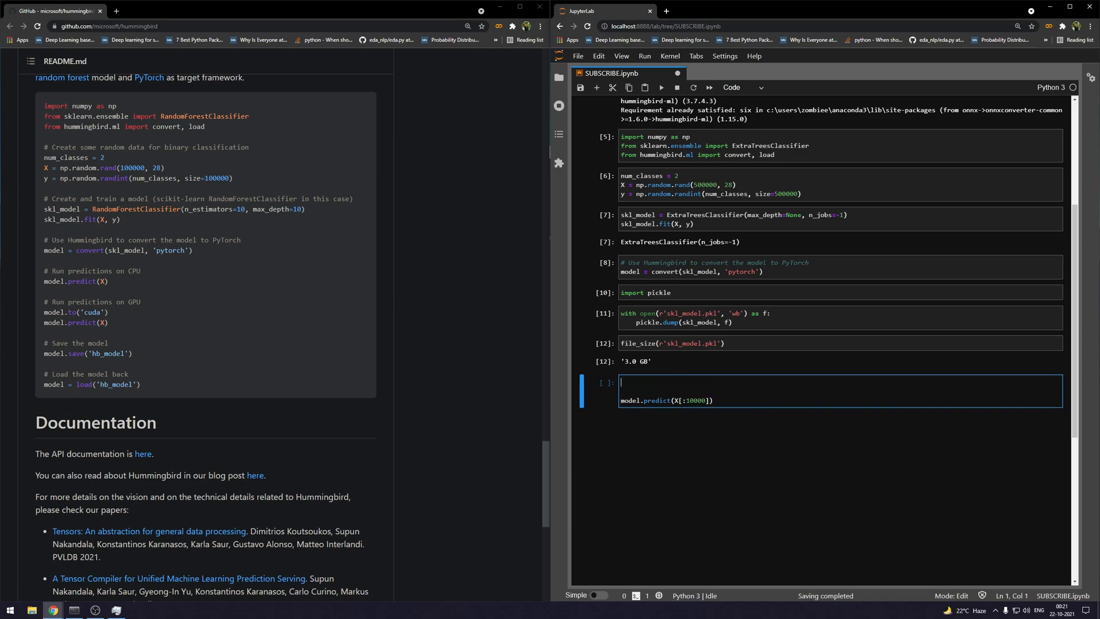
pyautogui.write('%%time')
pyautogui.click(840, 400)
pyautogui.write('5')
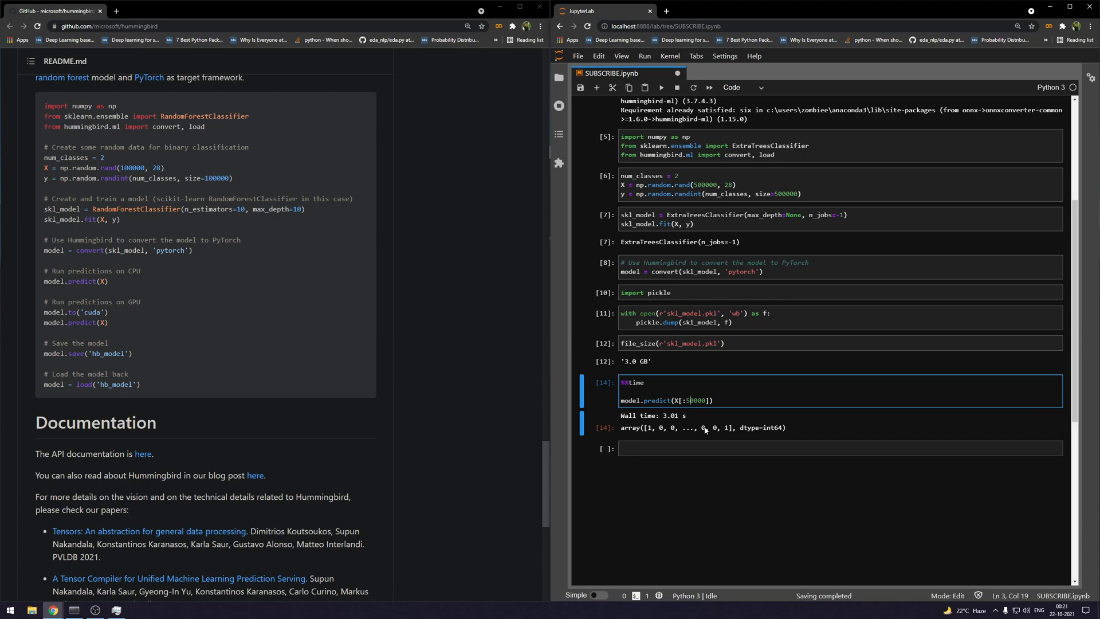
pyautogui.scroll(-3)
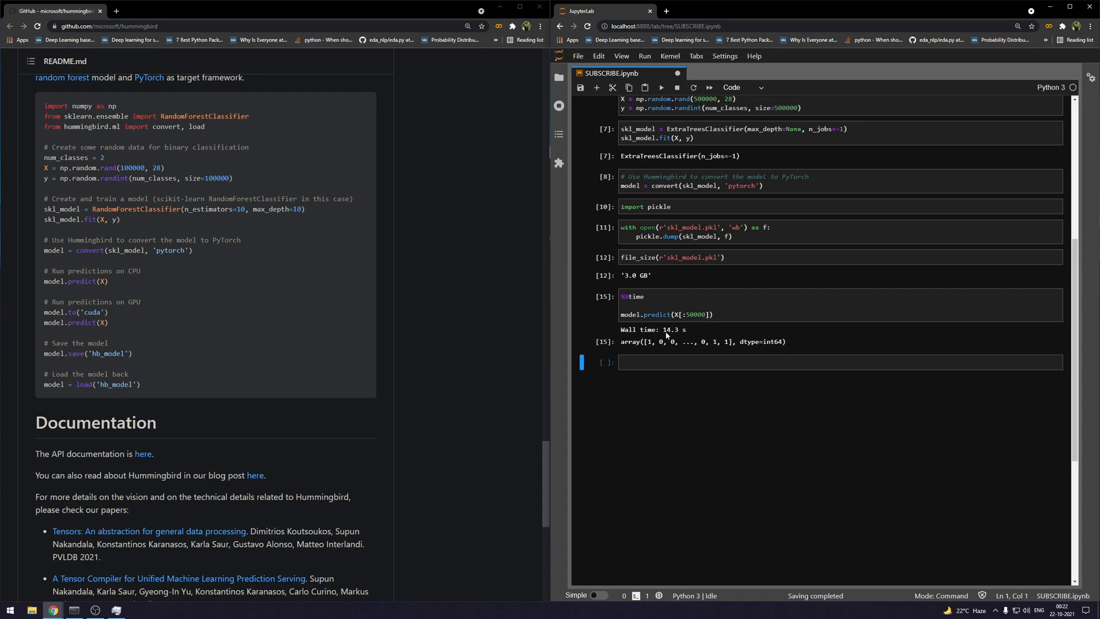
pyautogui.moveTo(44, 318)
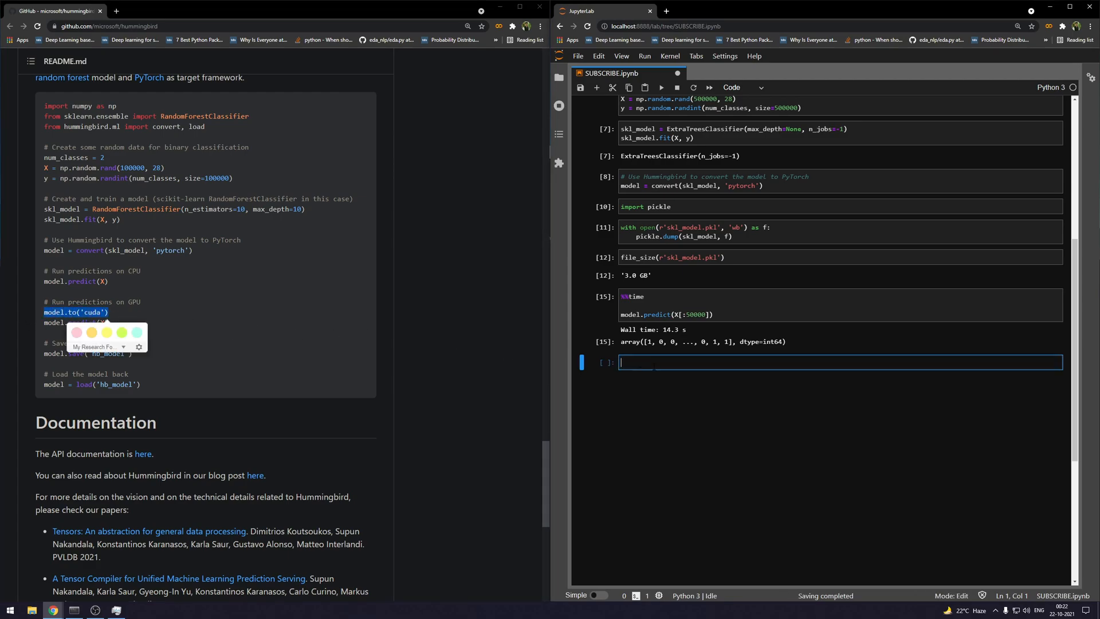
# Step: Run model.to('cuda') under %%time, moving the model to the GPU in 2.52 s
pyautogui.write("model.to('cuda')")
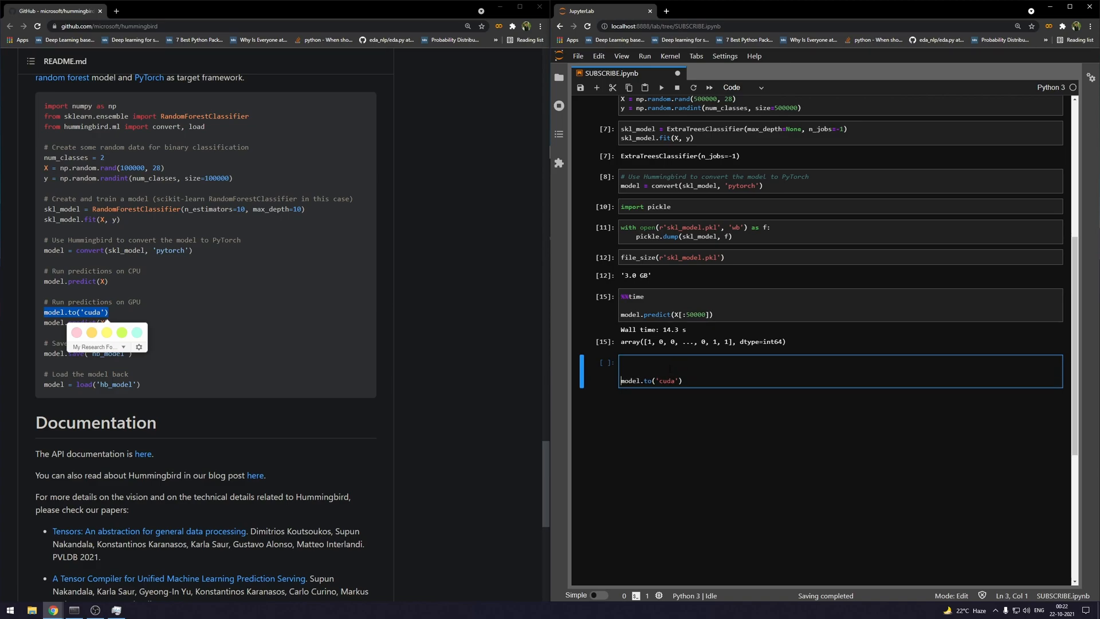
pyautogui.write('%%time')
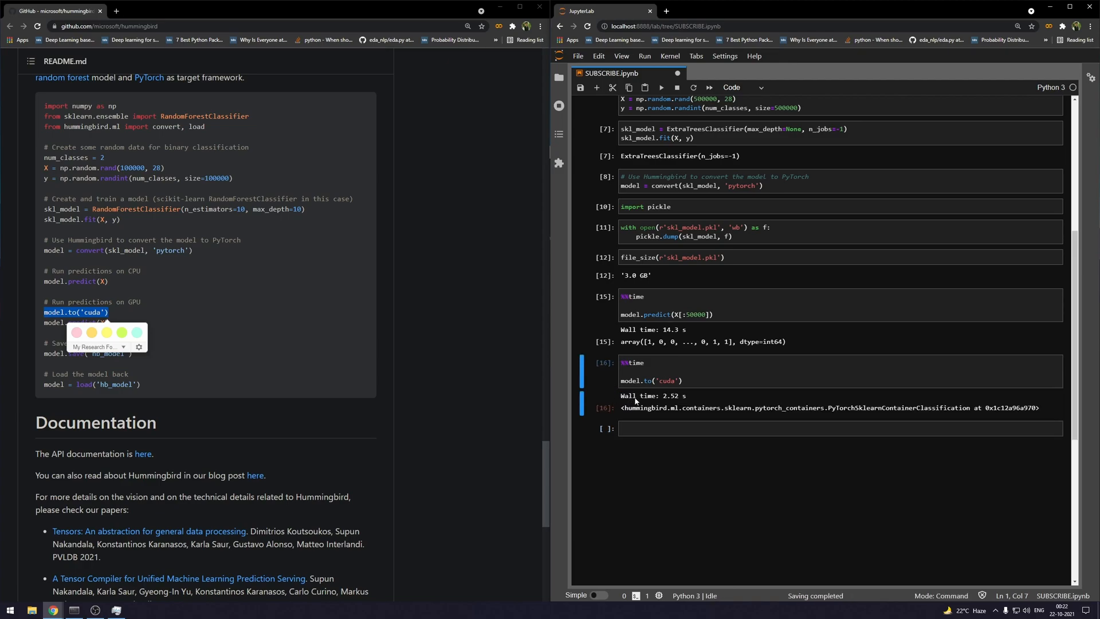
pyautogui.moveTo(651, 399)
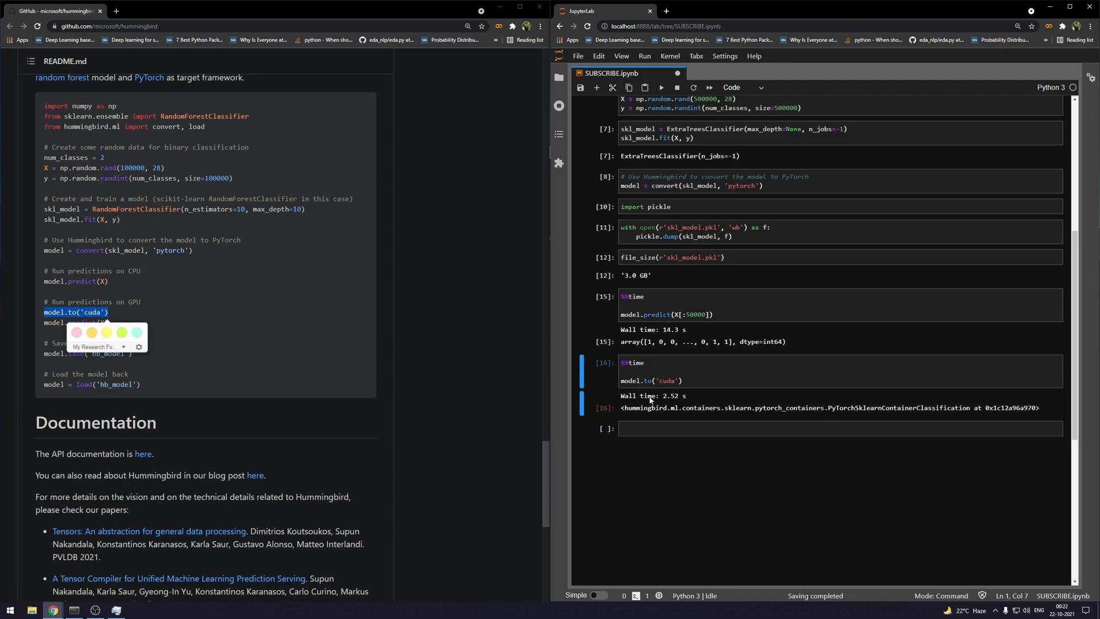
pyautogui.click(337, 456)
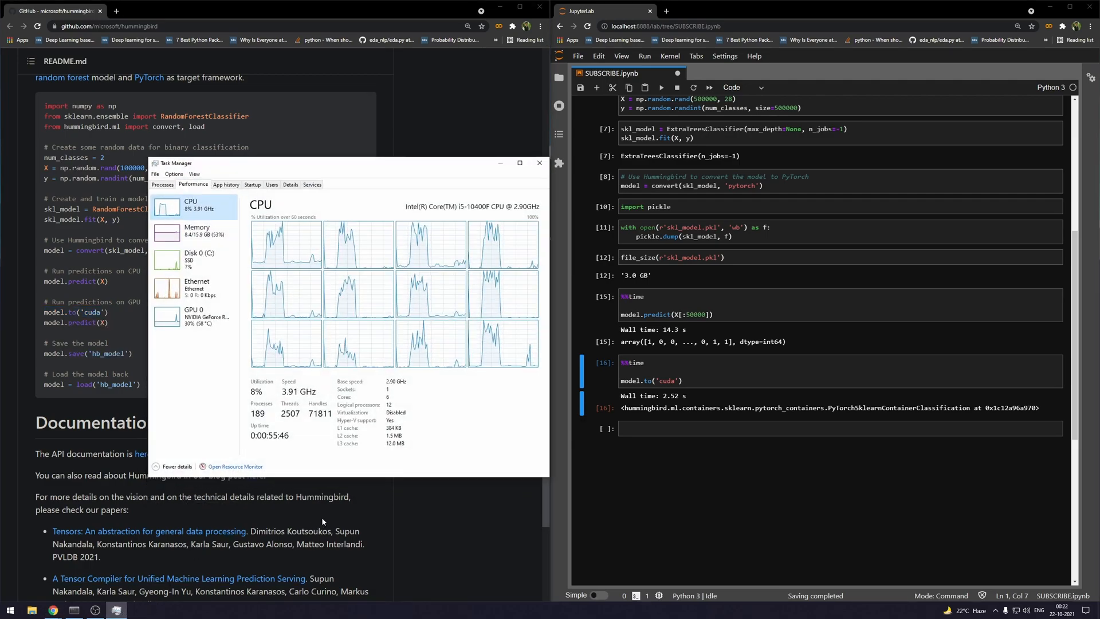
# Step: View GPU 0 in Task Manager showing 3.0 of 8.0 GB dedicated memory in use
pyautogui.click(193, 316)
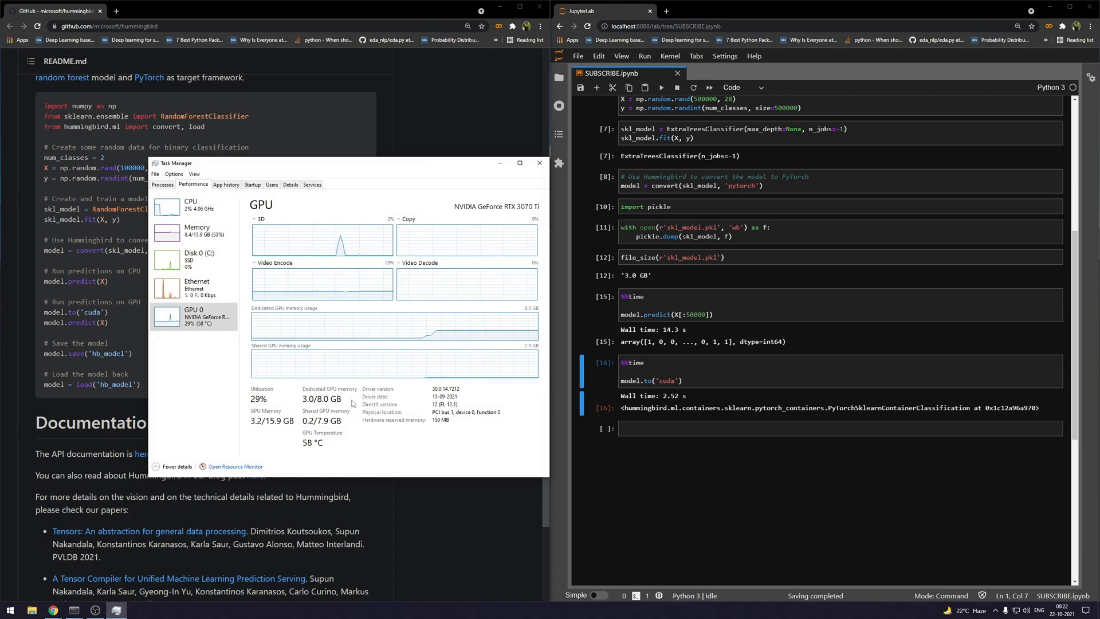
pyautogui.moveTo(342, 409)
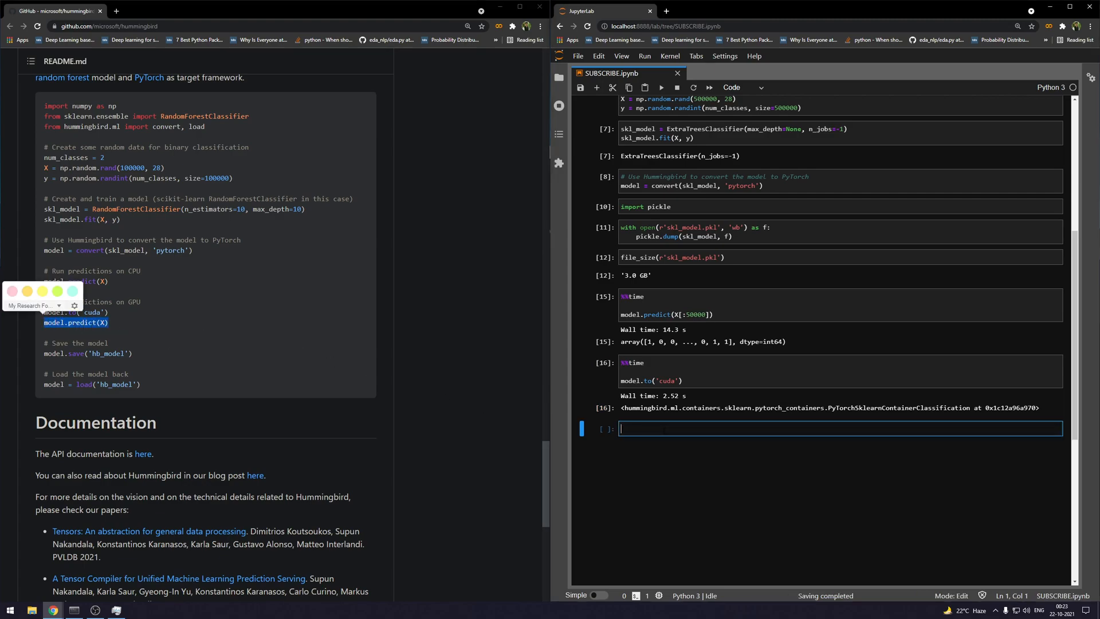
# Step: Write a %%time cell running model.predict(X[:50000]) on the GPU-loaded model
pyautogui.write('%%time')
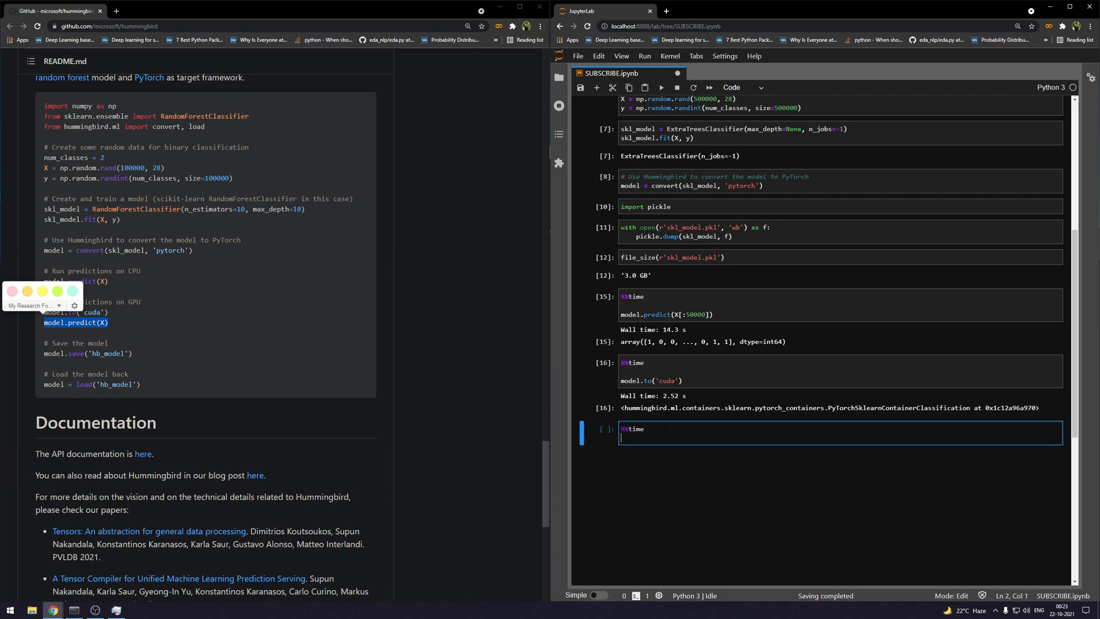
pyautogui.write('model.predict(X)')
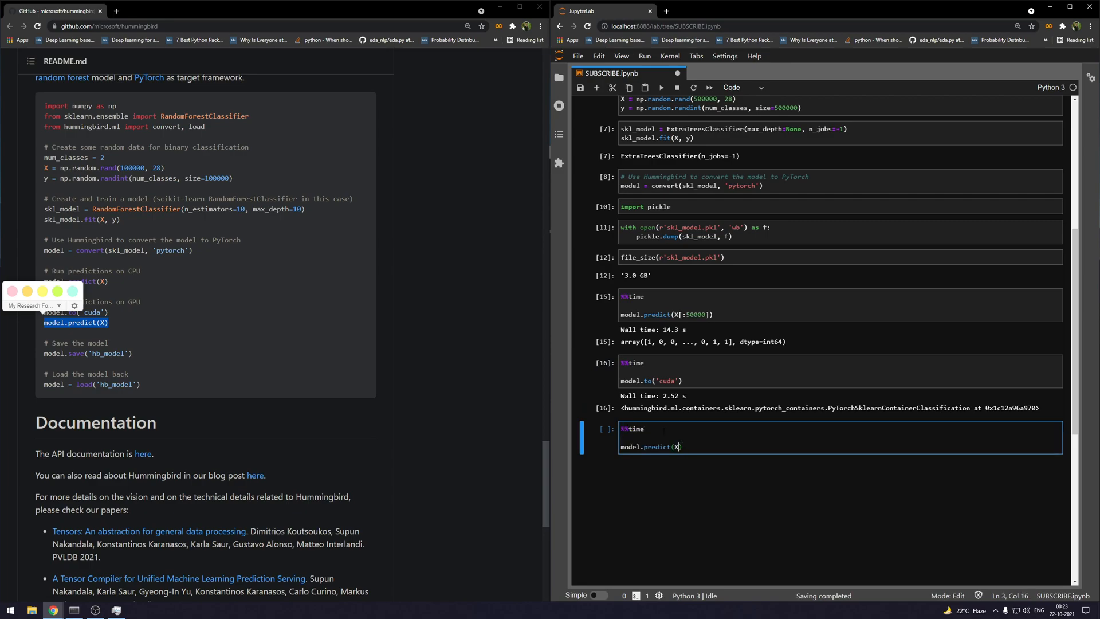
pyautogui.write('[:50000')
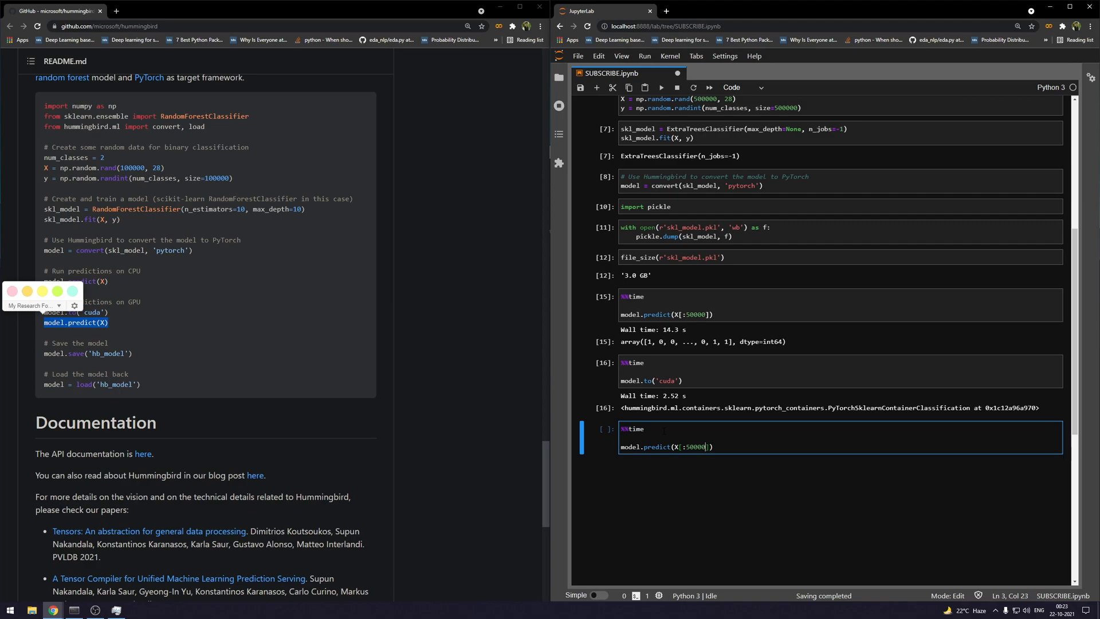
pyautogui.scroll(-3)
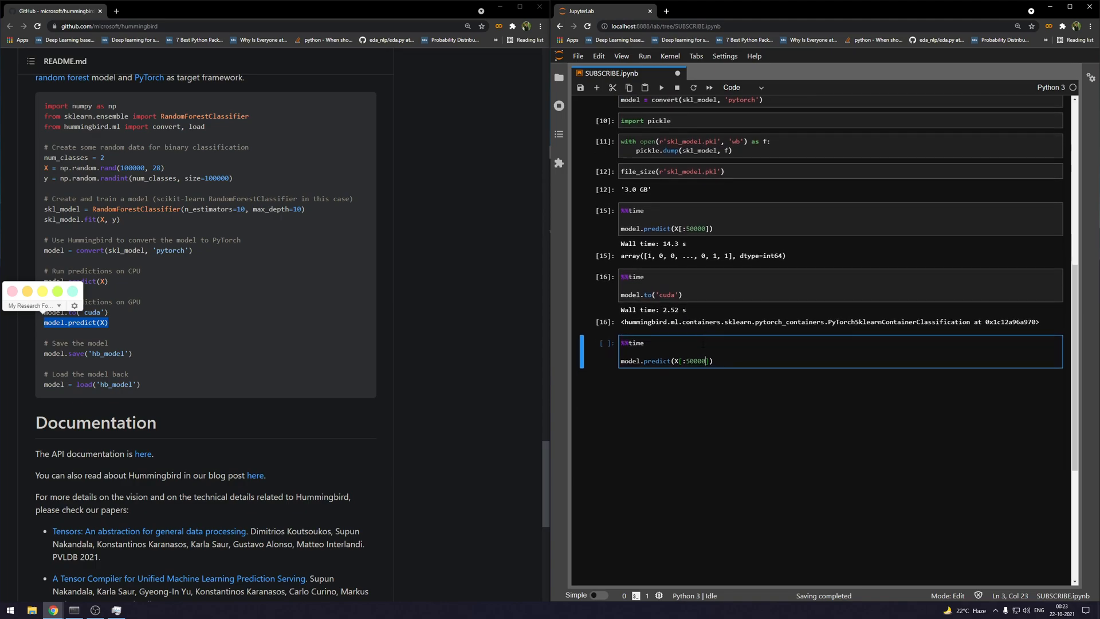
pyautogui.moveTo(135, 586)
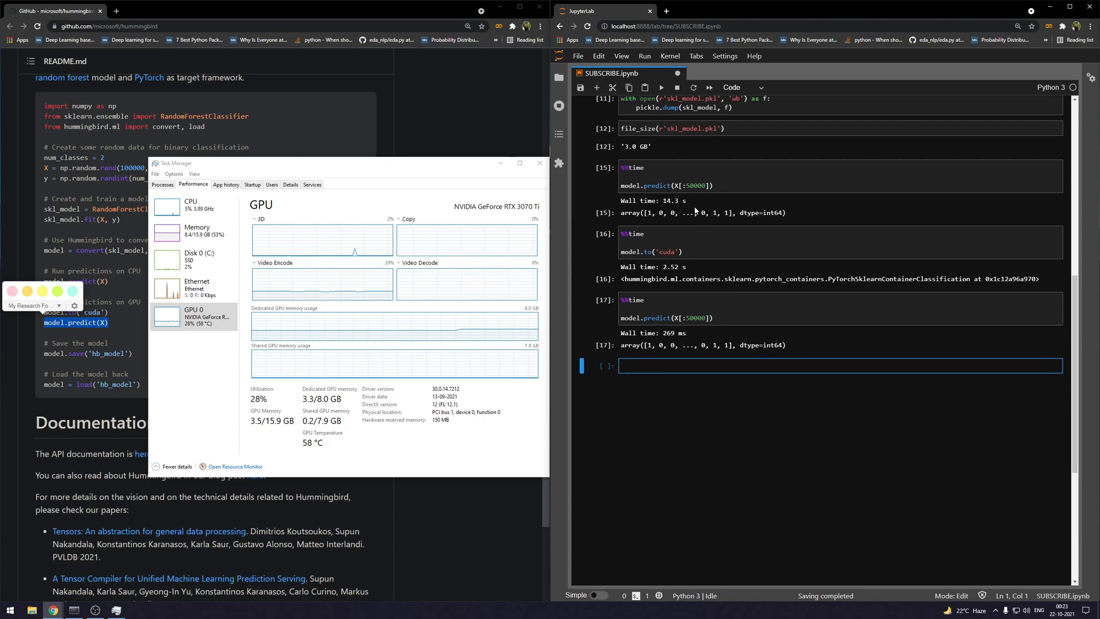
pyautogui.doubleClick(671, 200)
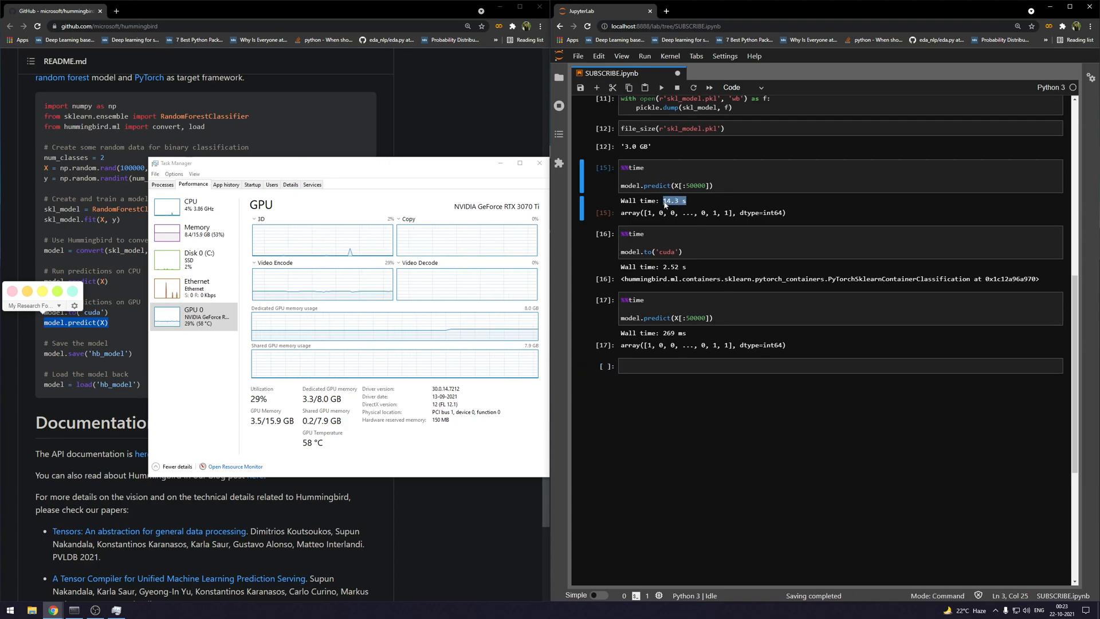
pyautogui.moveTo(699, 330)
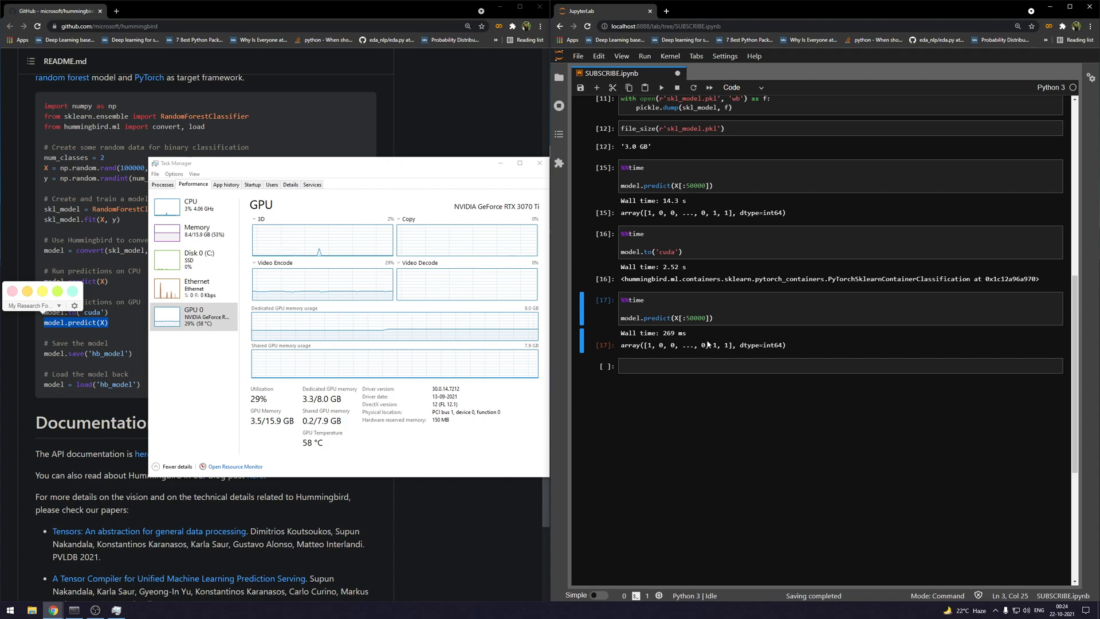
pyautogui.moveTo(709, 337)
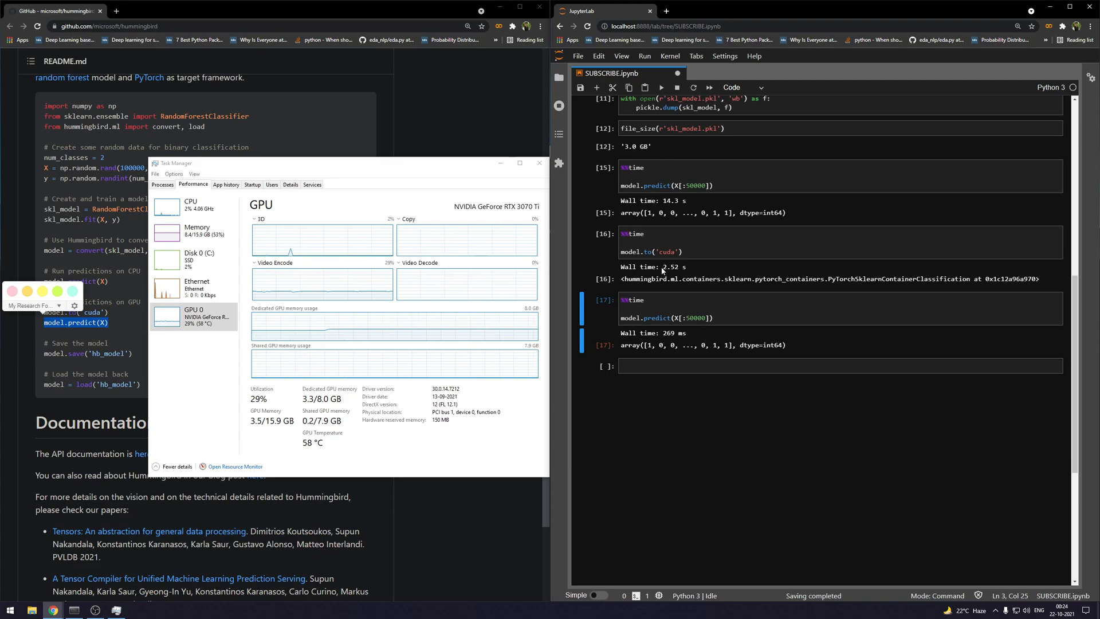
pyautogui.doubleClick(672, 266)
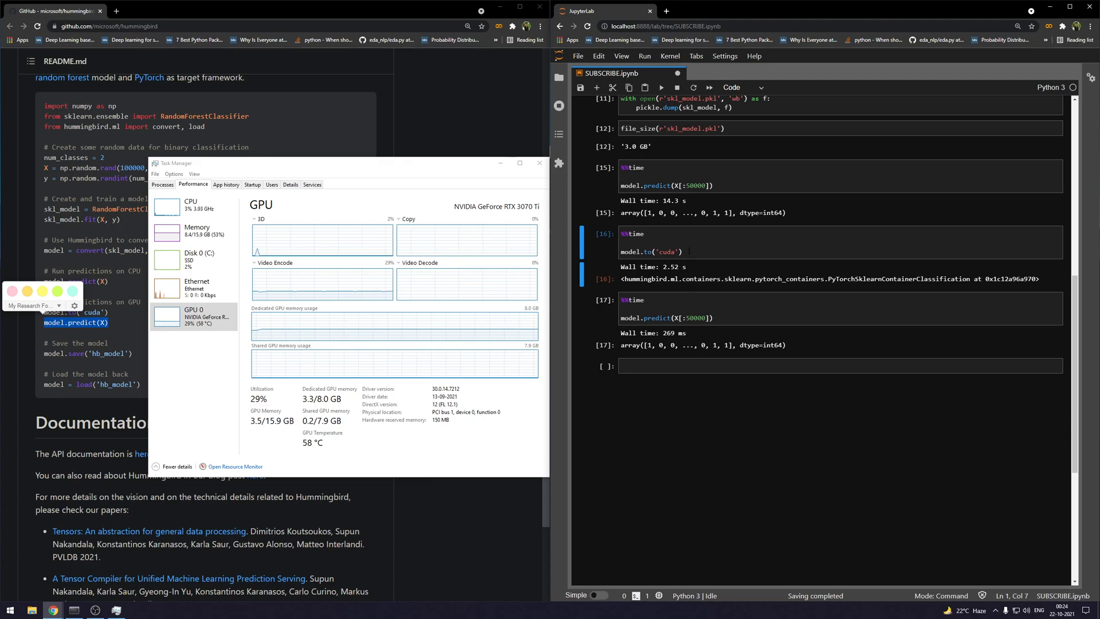
pyautogui.click(683, 251)
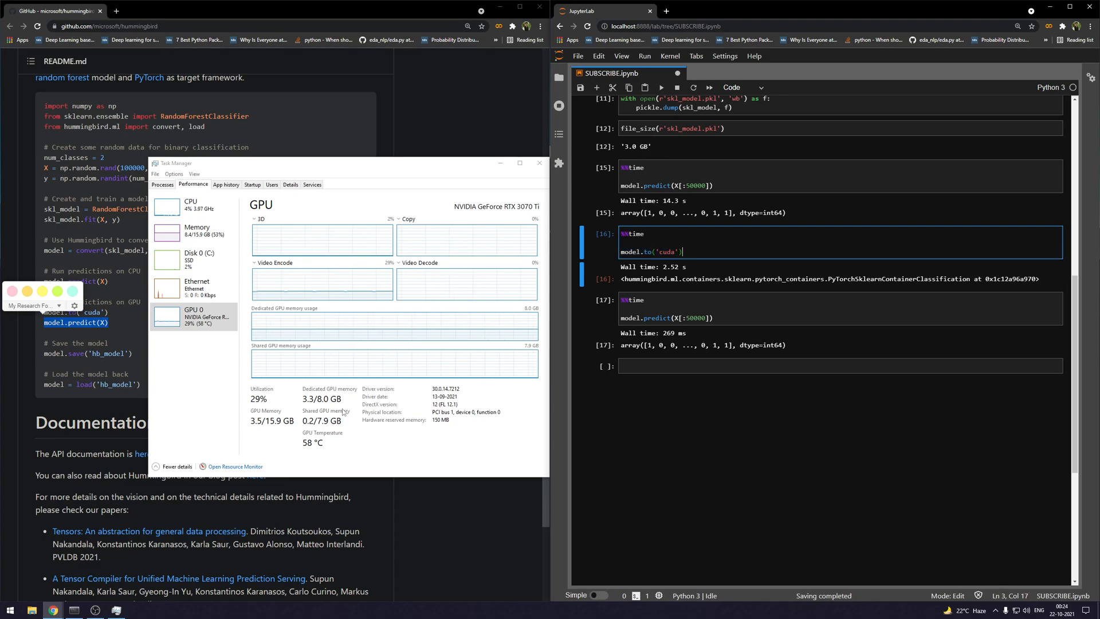
pyautogui.click(539, 163)
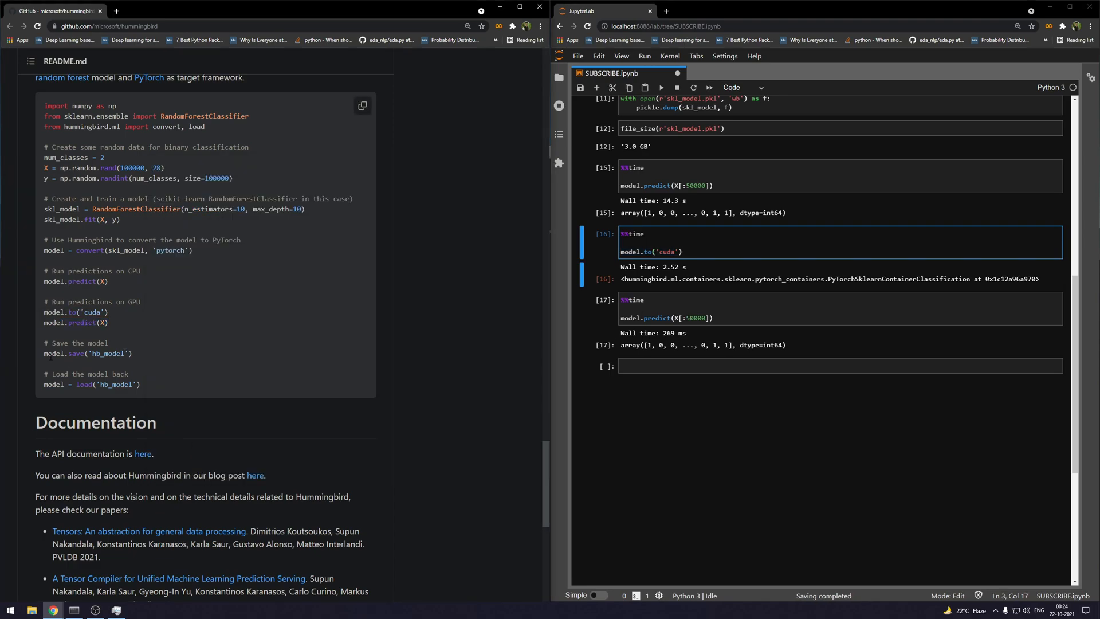
pyautogui.moveTo(241, 359)
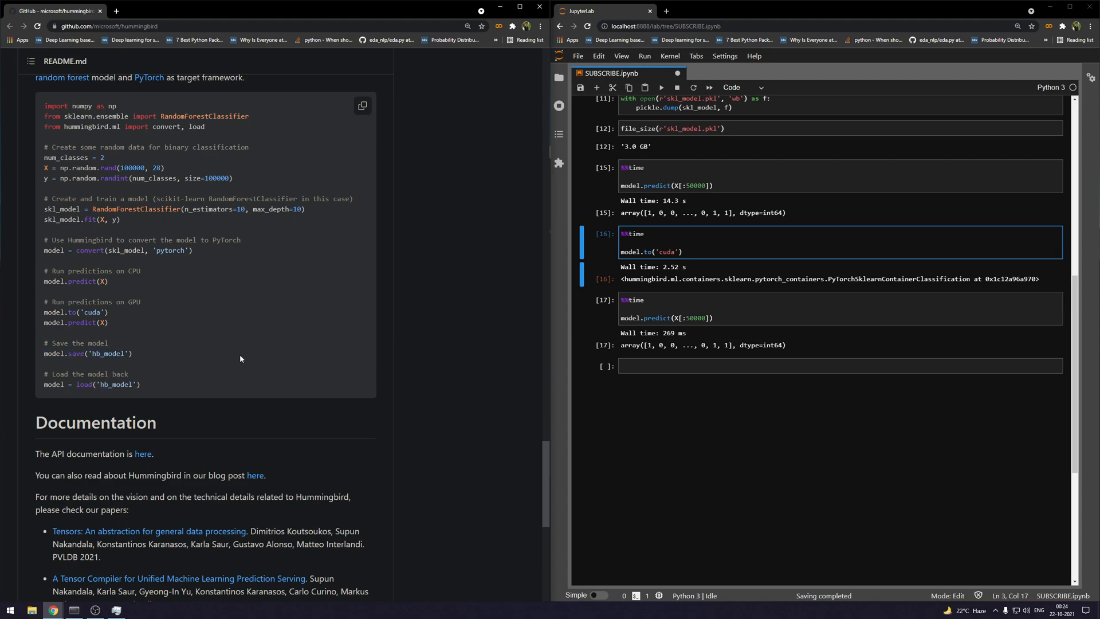
pyautogui.moveTo(492, 365)
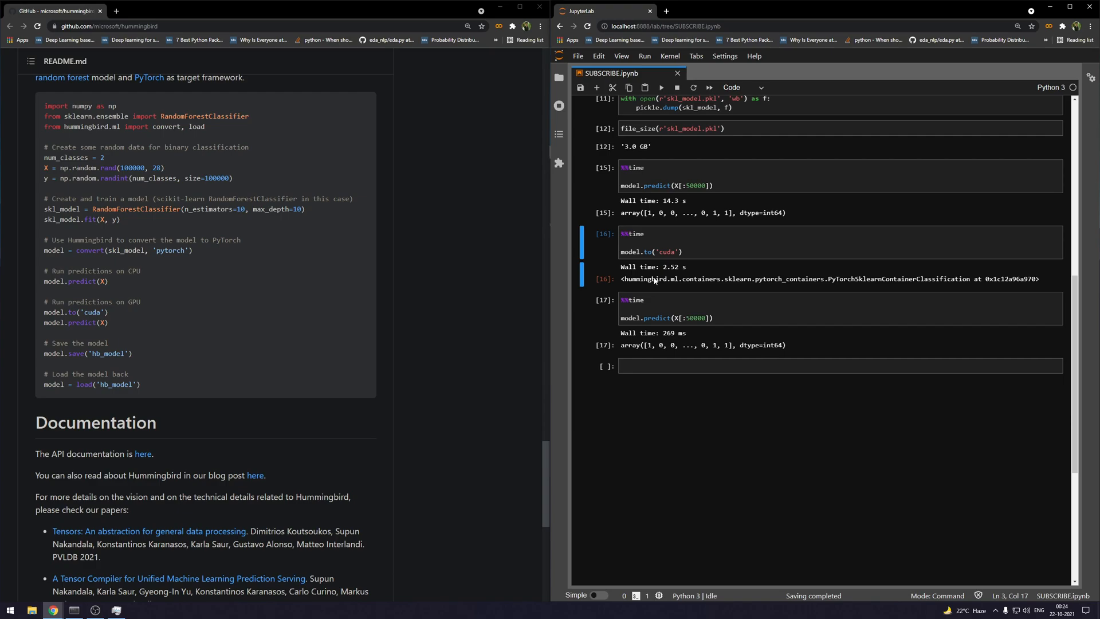
pyautogui.moveTo(167, 390)
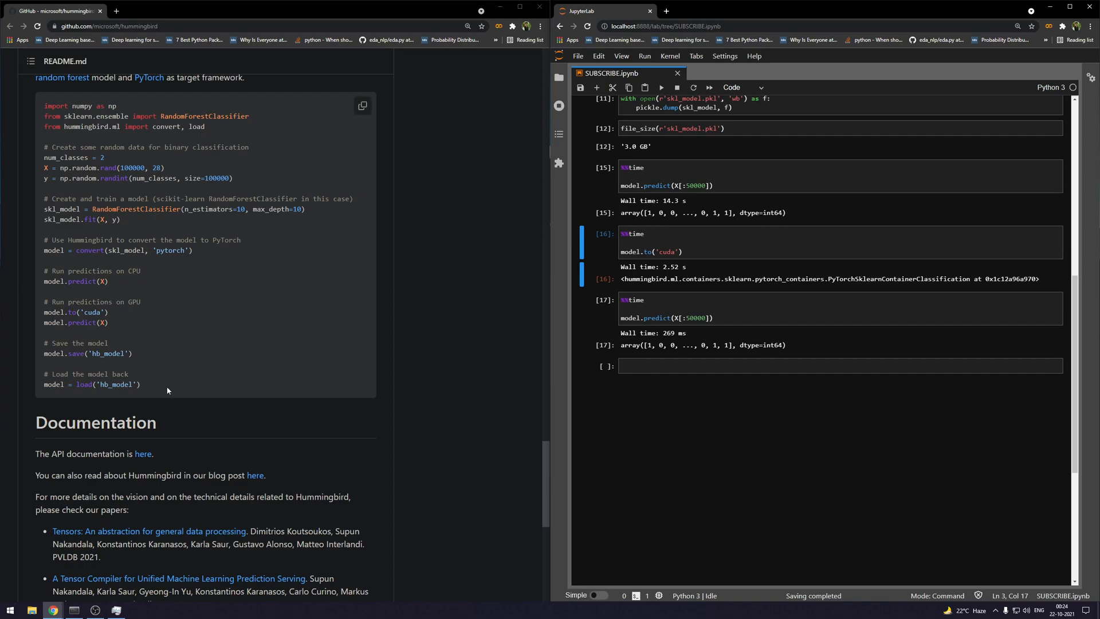
pyautogui.doubleClick(76, 353)
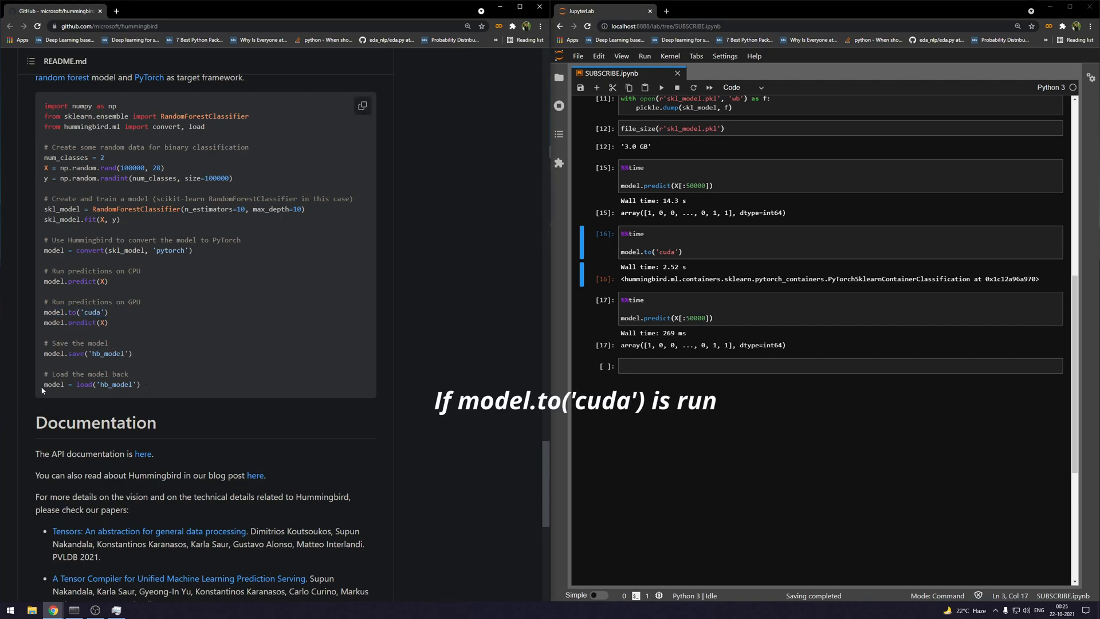
pyautogui.doubleClick(91, 384)
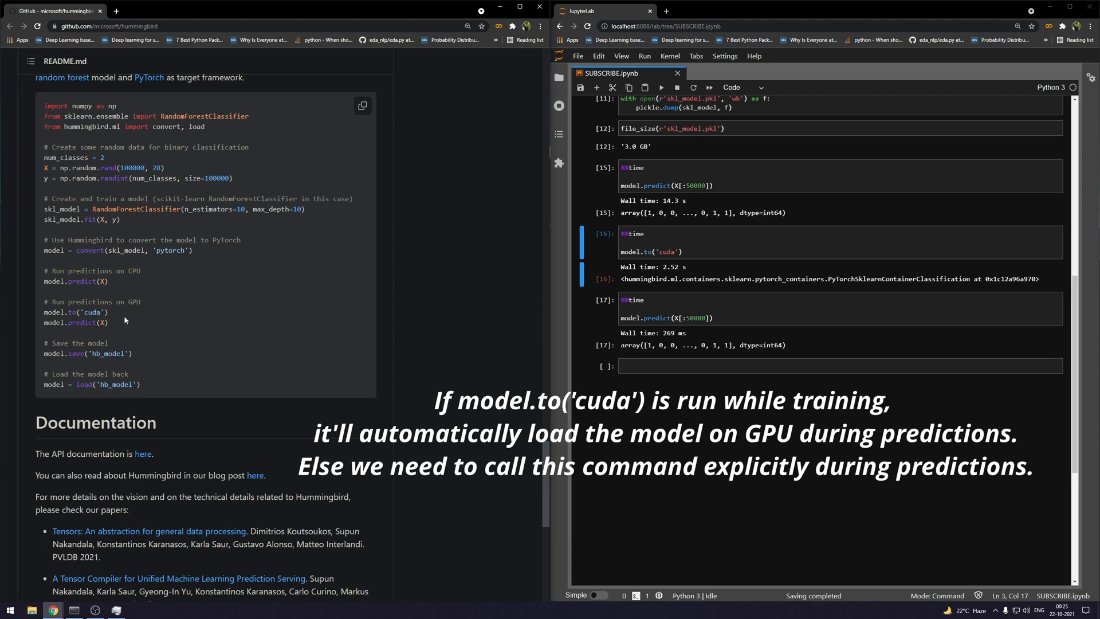
pyautogui.doubleClick(75, 312)
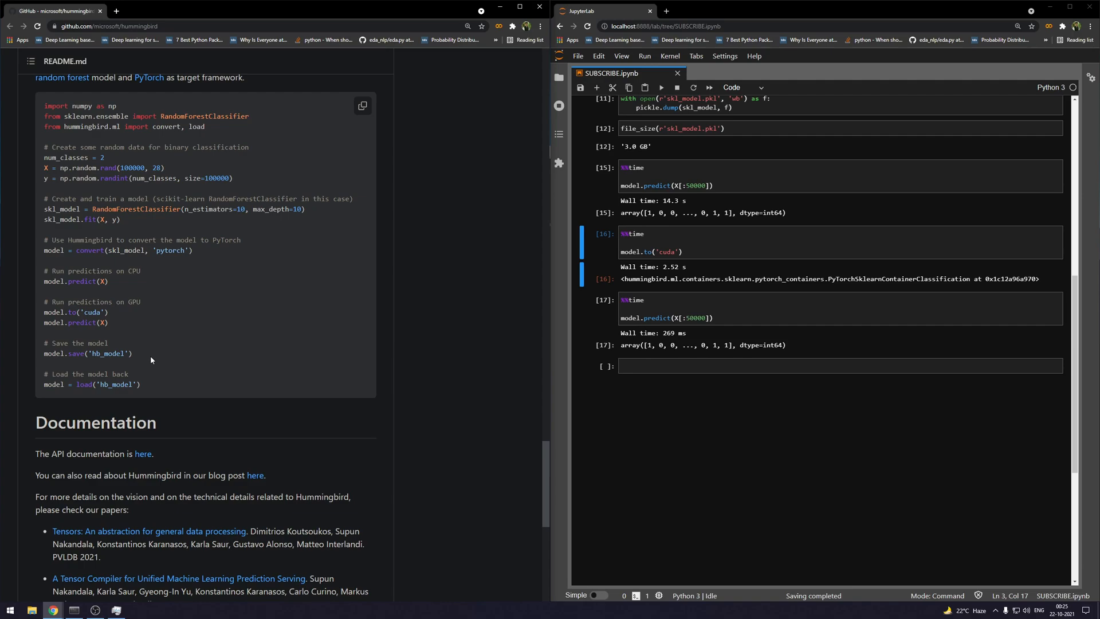
pyautogui.tripleClick(92, 384)
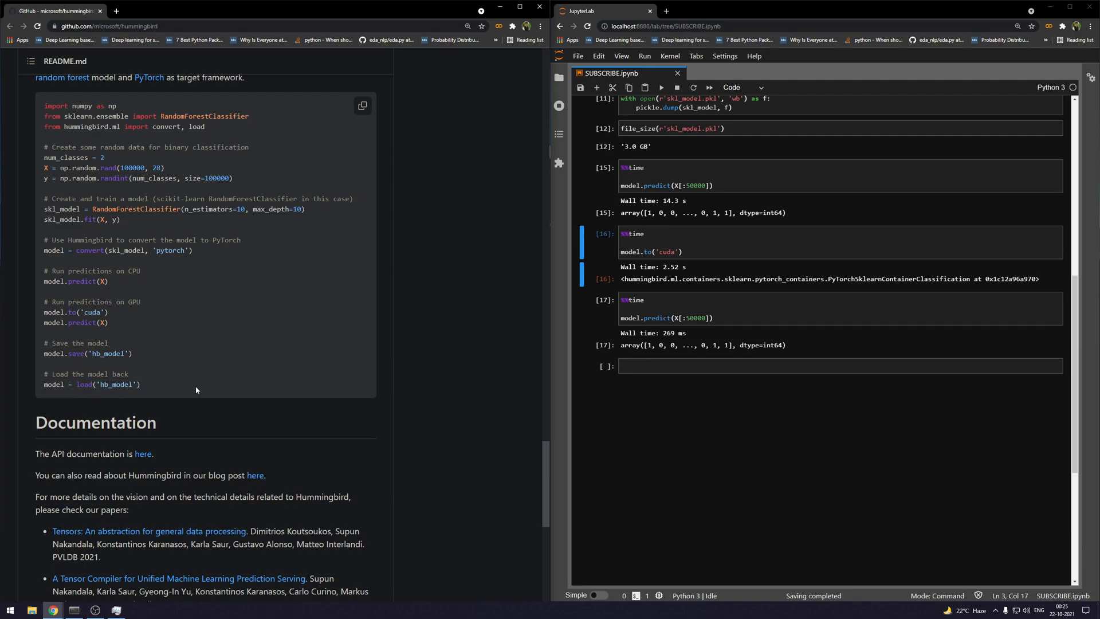
pyautogui.doubleClick(74, 312)
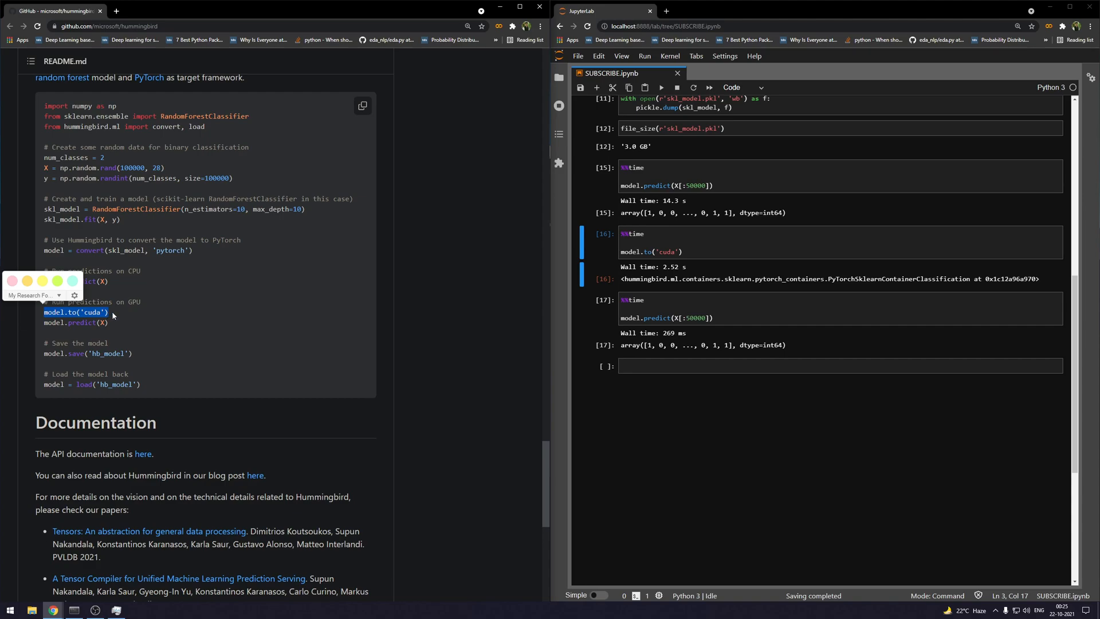
pyautogui.moveTo(120, 323)
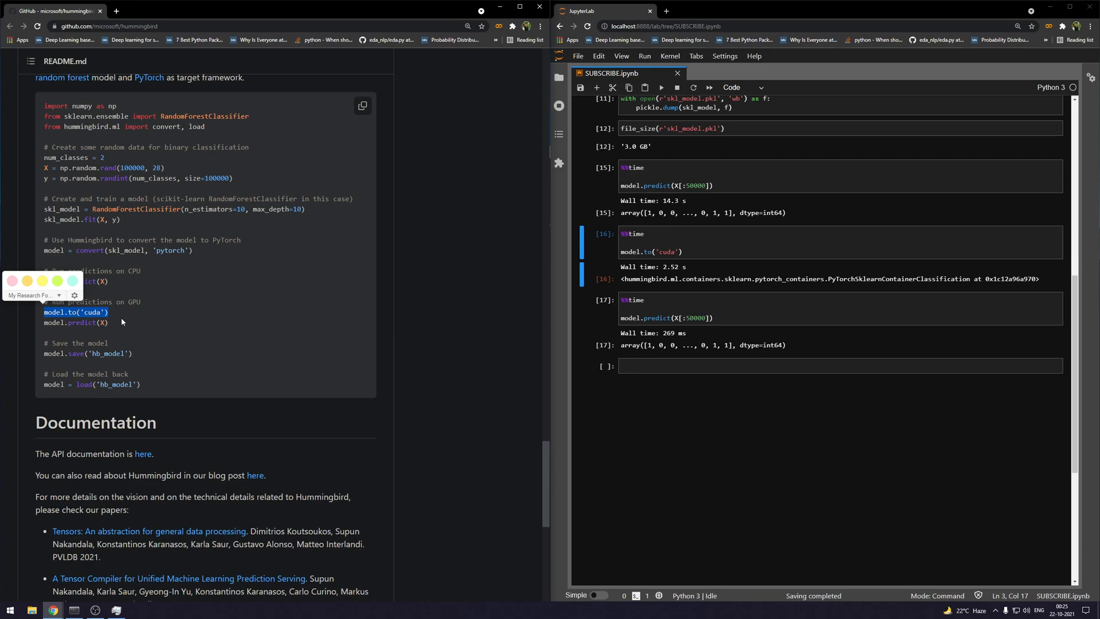
pyautogui.moveTo(146, 388)
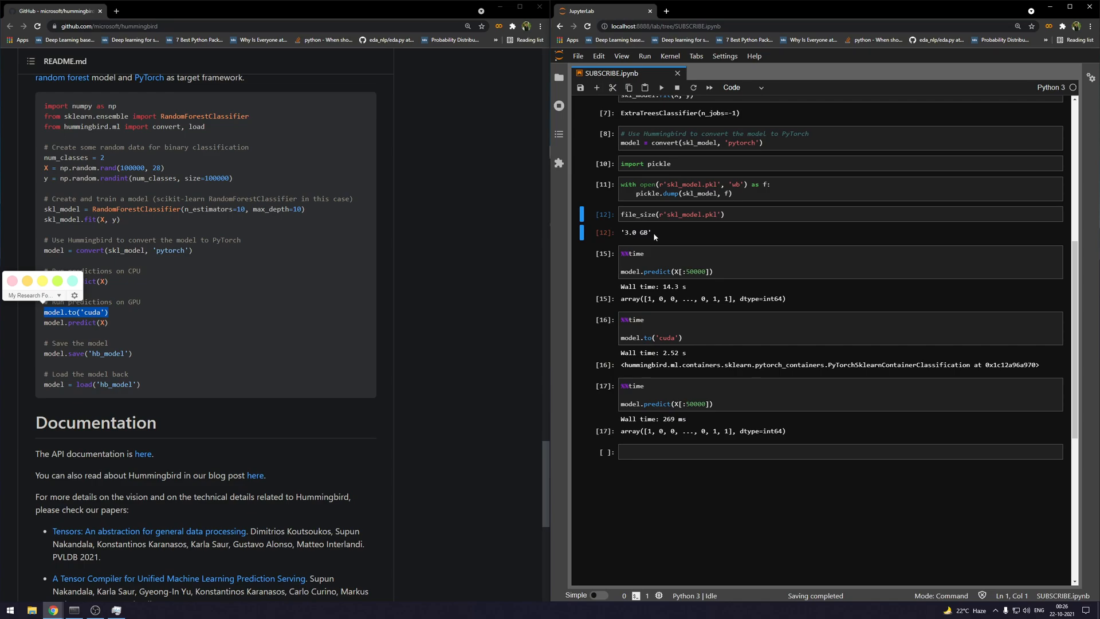
pyautogui.moveTo(650, 239)
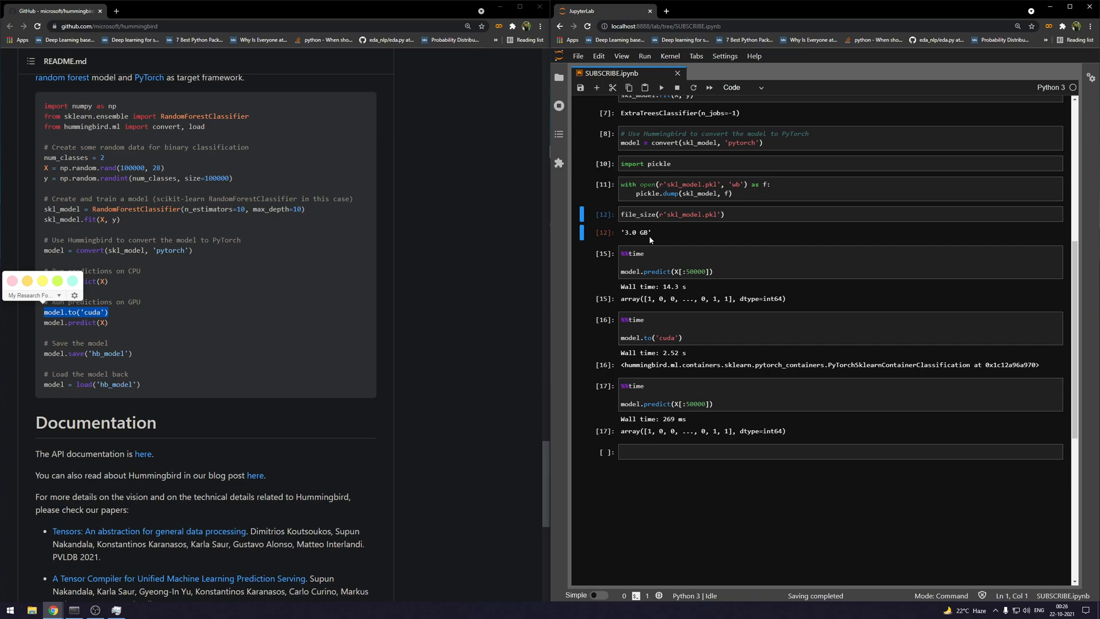
pyautogui.moveTo(628, 239)
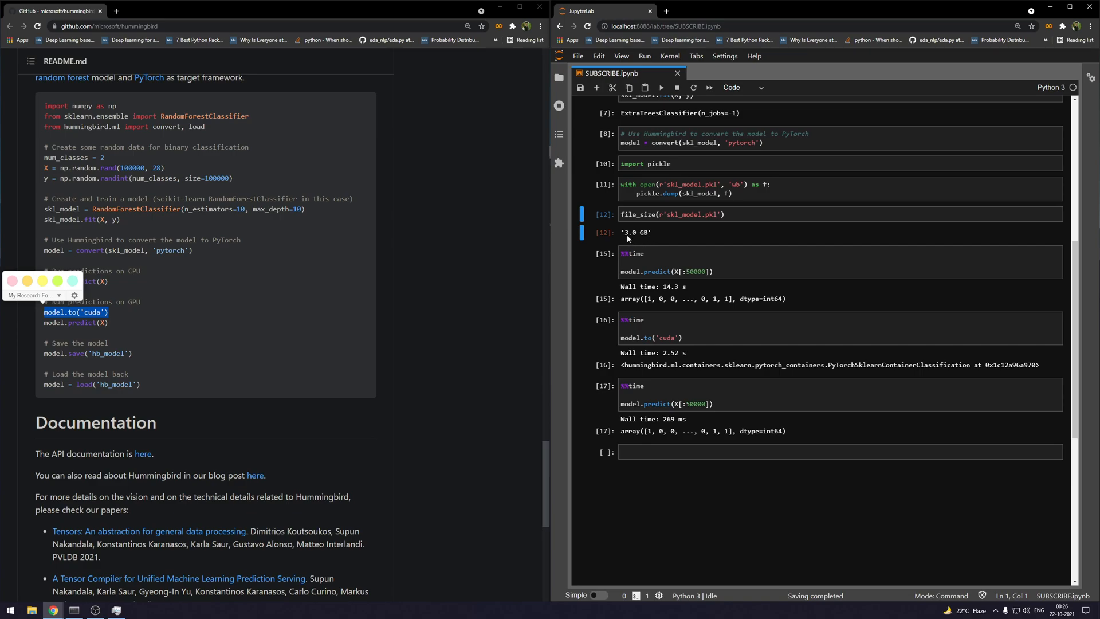
pyautogui.scroll(-3)
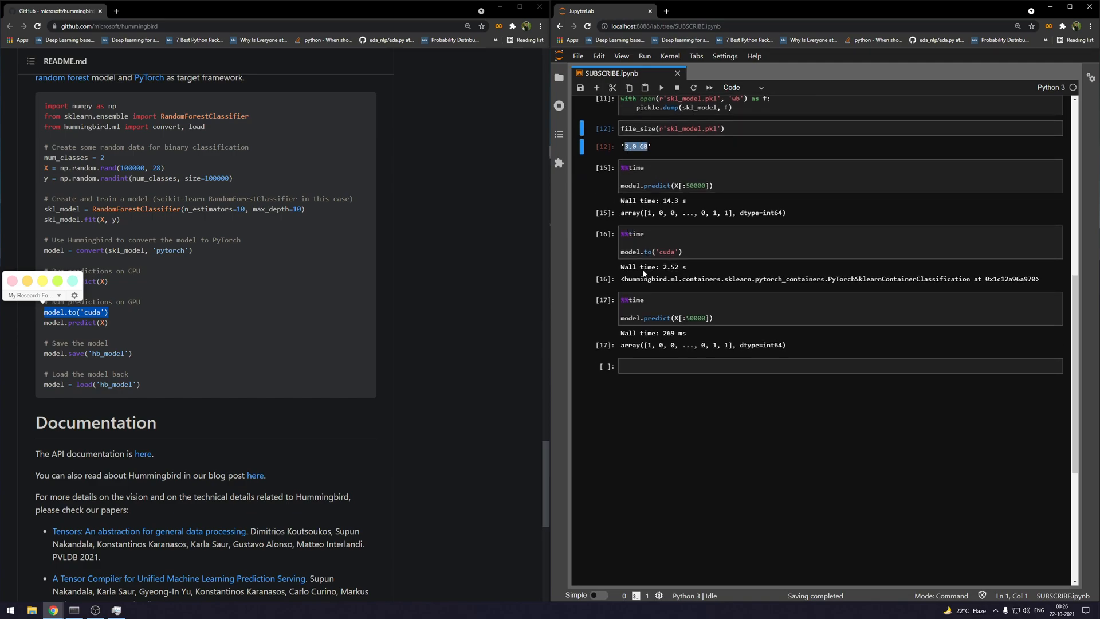
pyautogui.press('alt+tab')
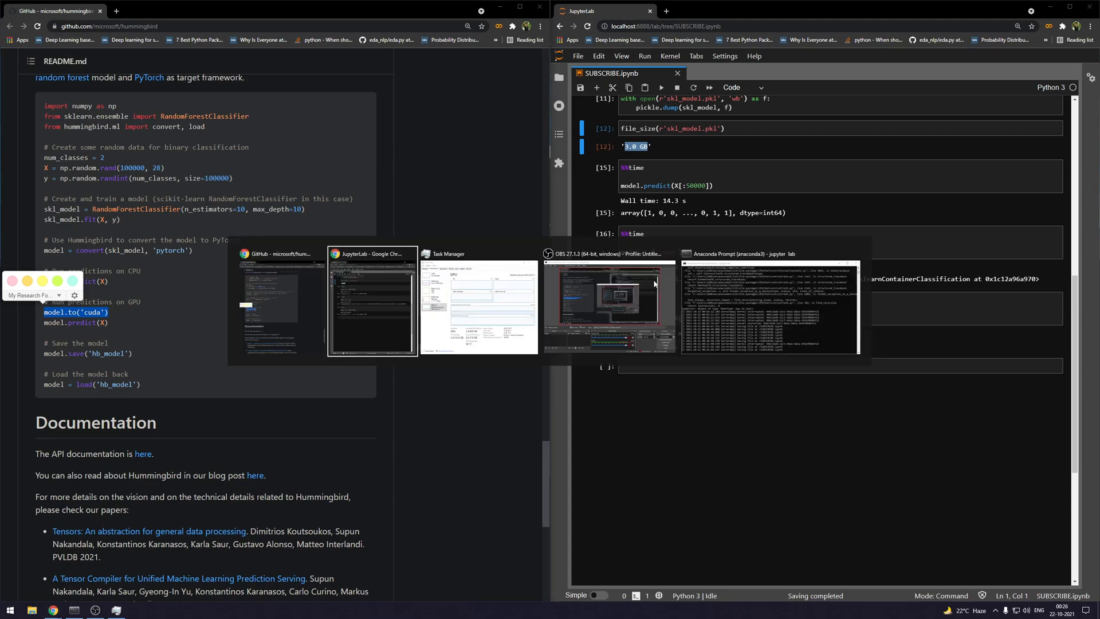
pyautogui.click(479, 301)
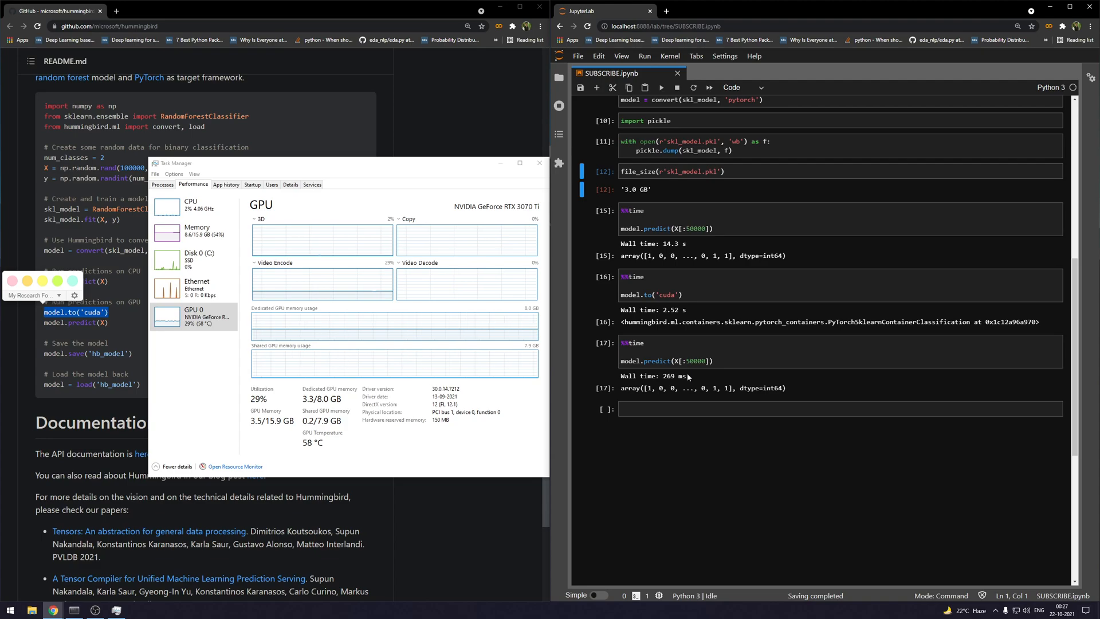
pyautogui.moveTo(381, 167)
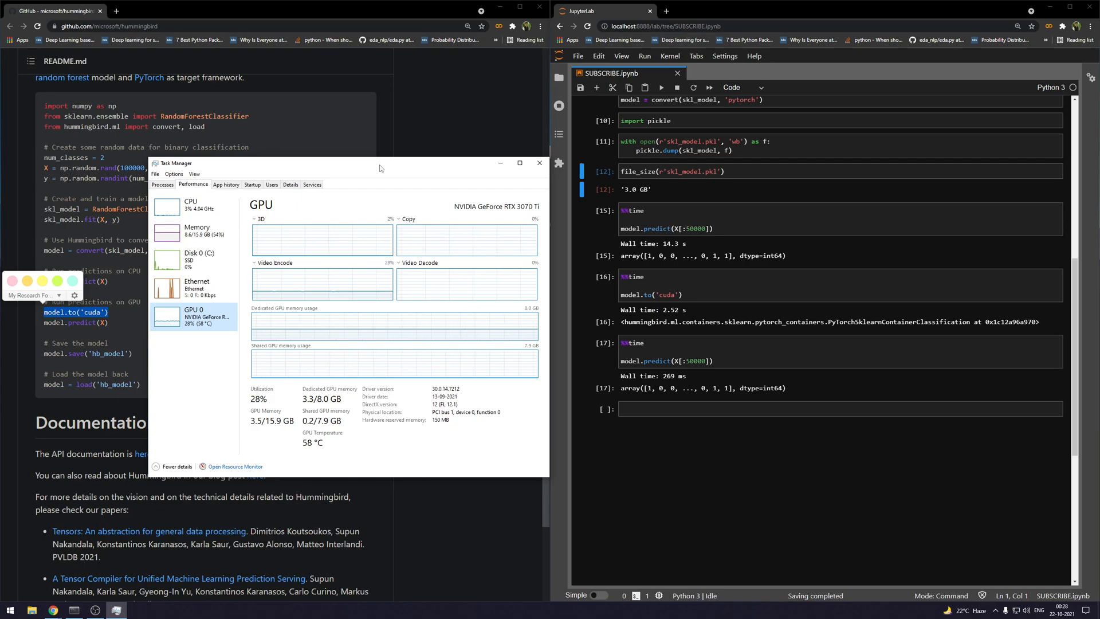
# Step: Minimize Task Manager and highlight the README's model = load('hb_model') line
pyautogui.click(539, 162)
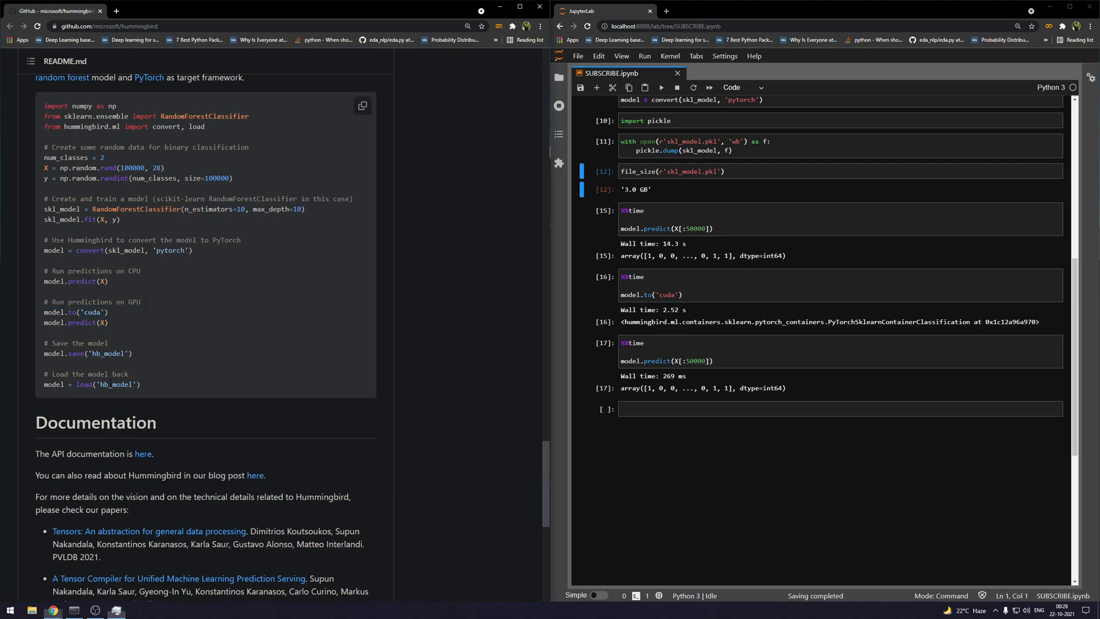
pyautogui.doubleClick(82, 384)
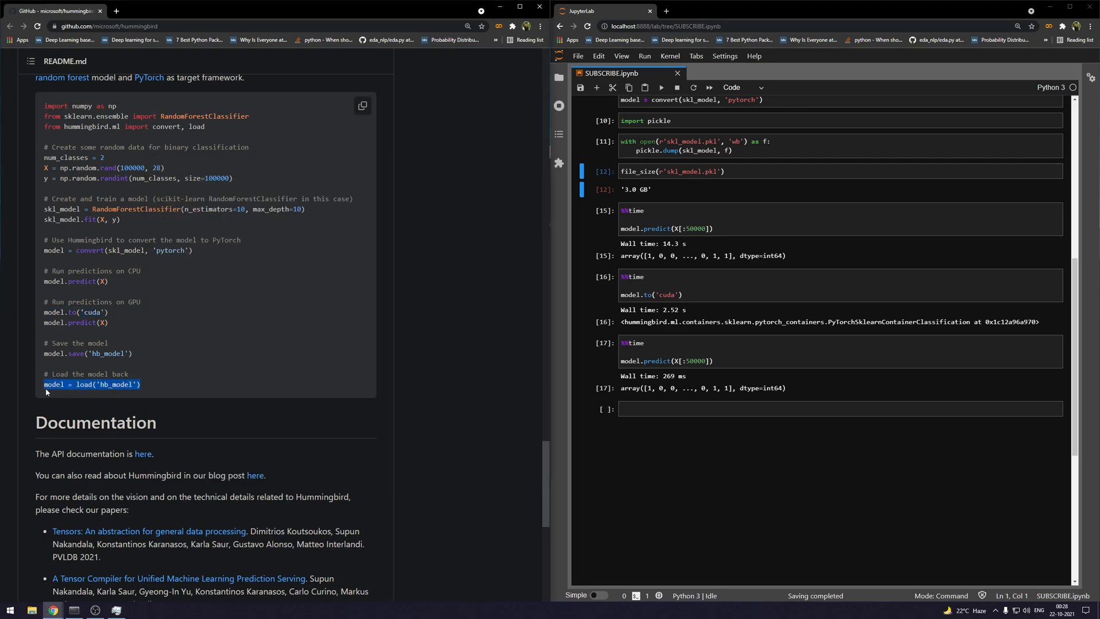